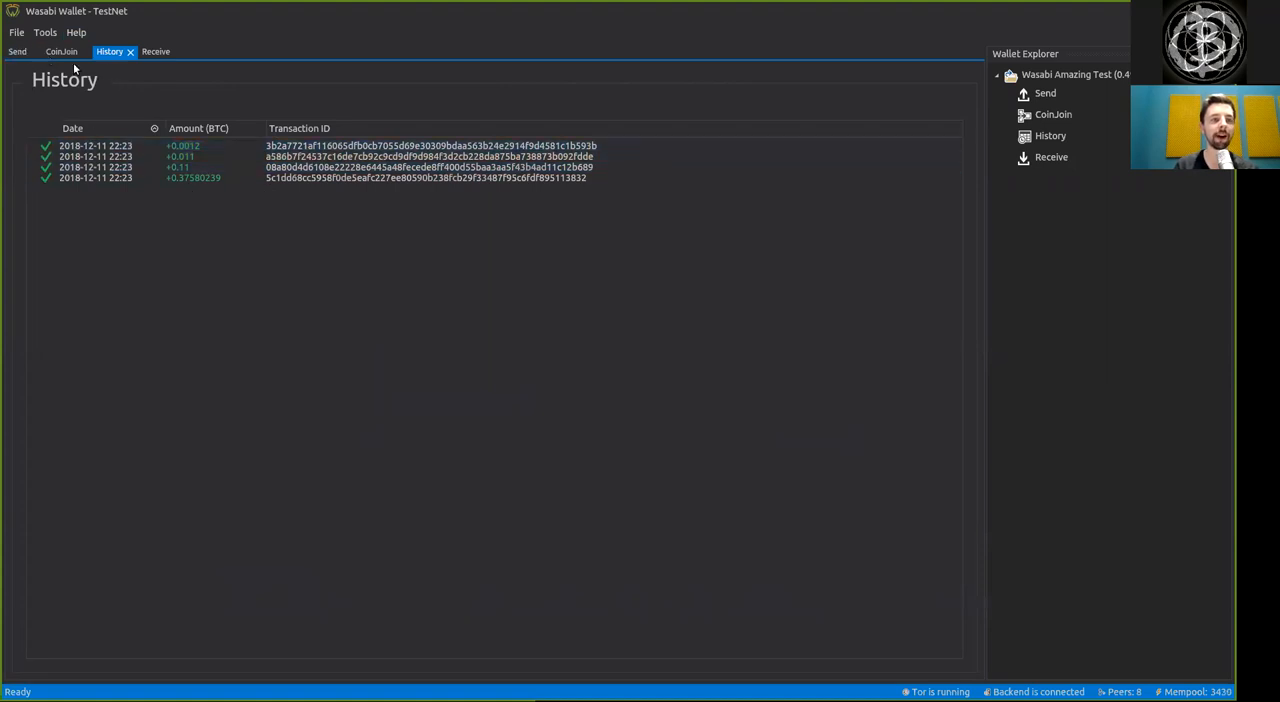
# Review the listed coins: the faucet coin, the 0.11 coin from Eclaire and the 0.0012 faucet coin.
pyautogui.click(16, 52)
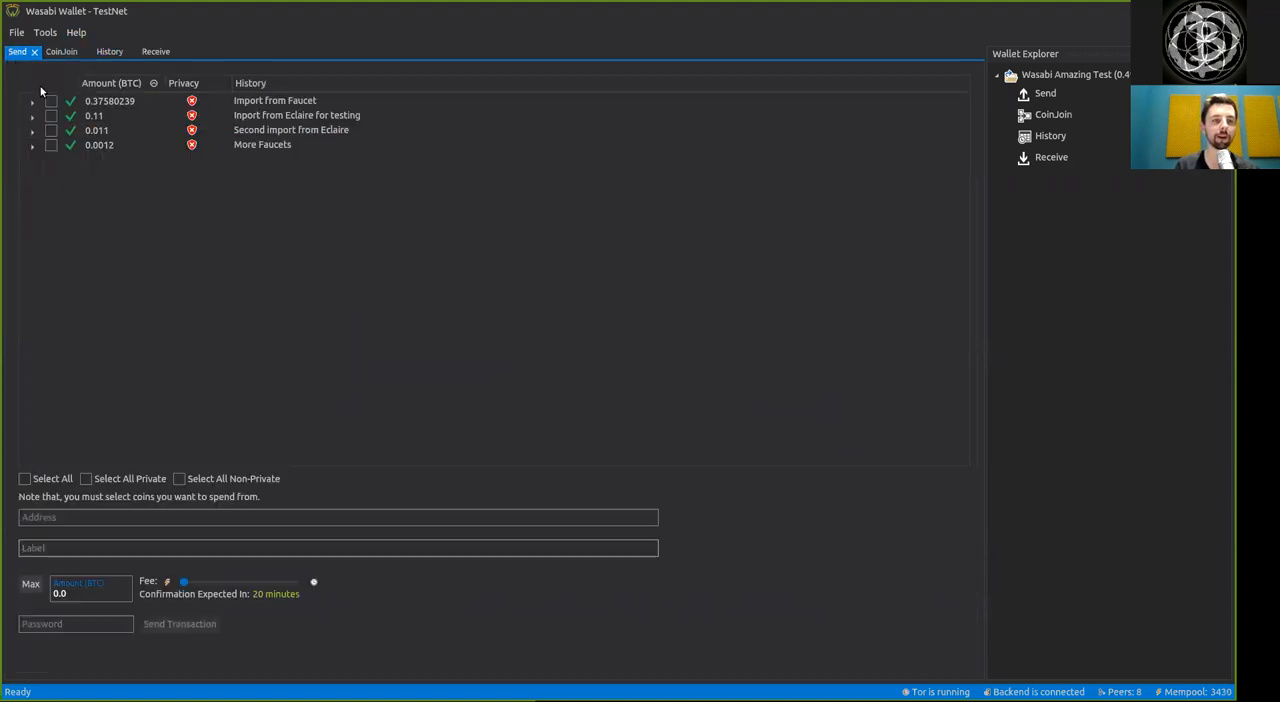
pyautogui.click(262, 144)
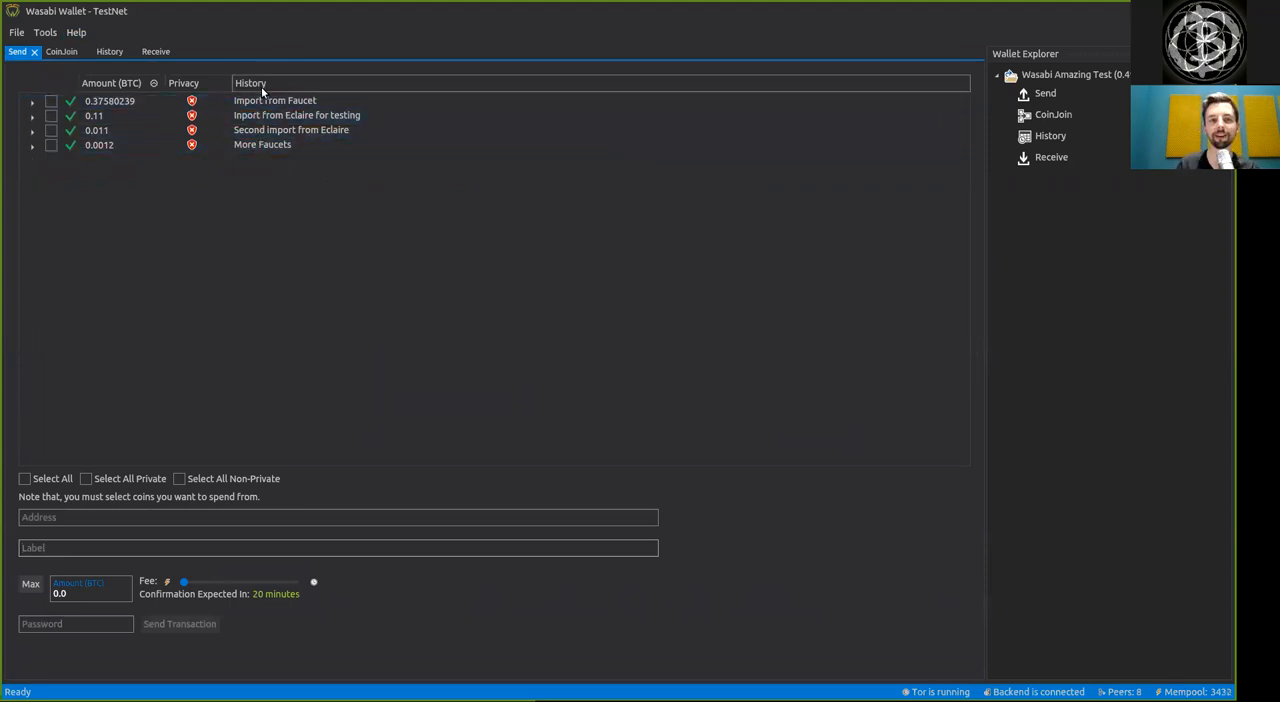
pyautogui.click(274, 100)
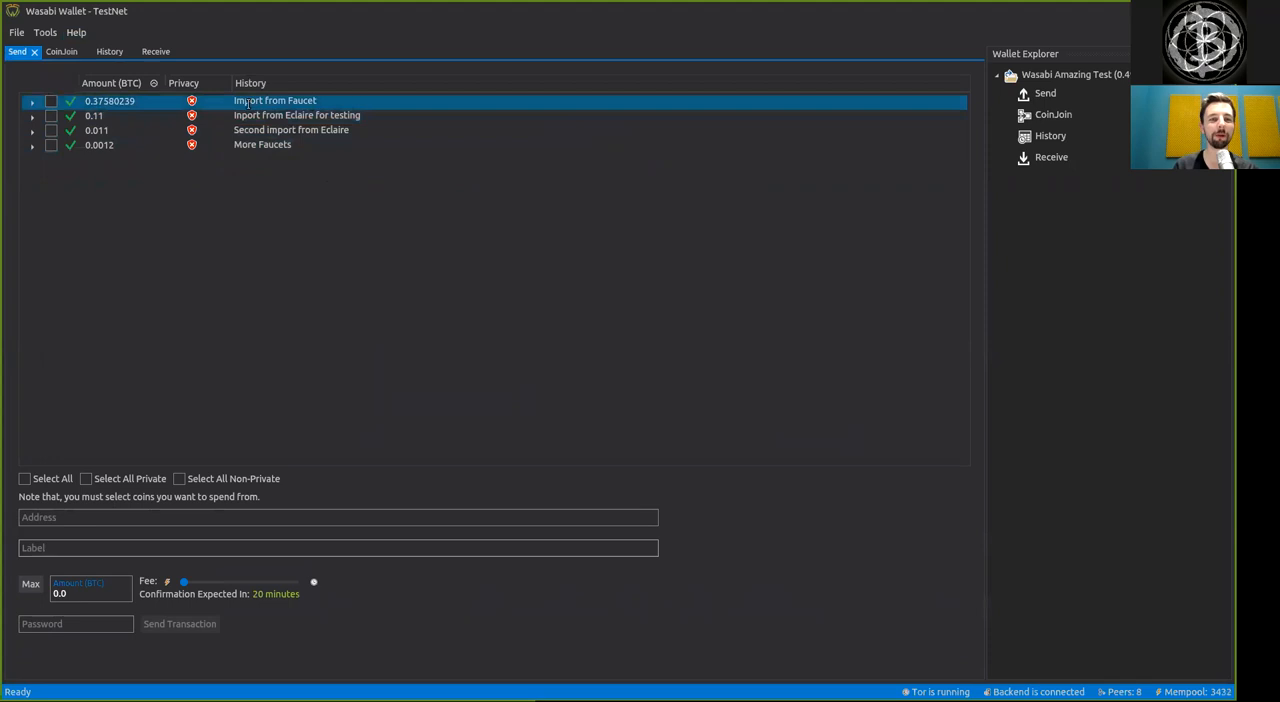
pyautogui.click(296, 116)
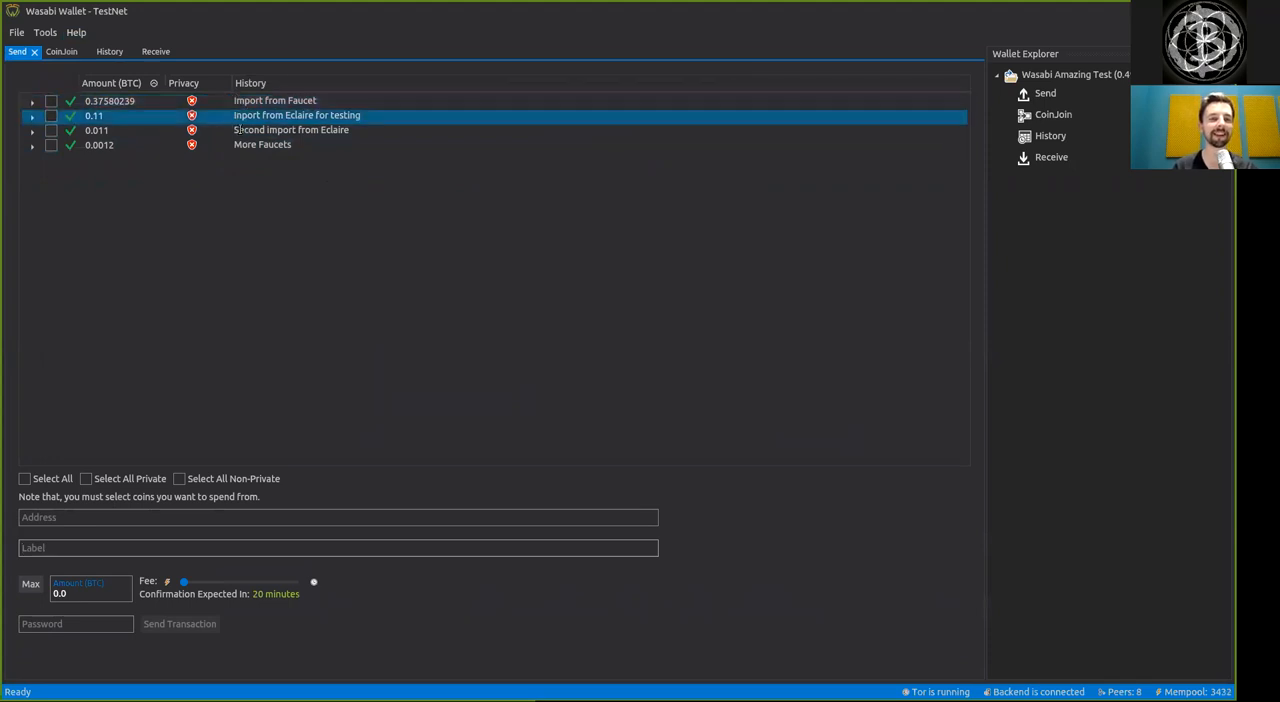
pyautogui.click(262, 144)
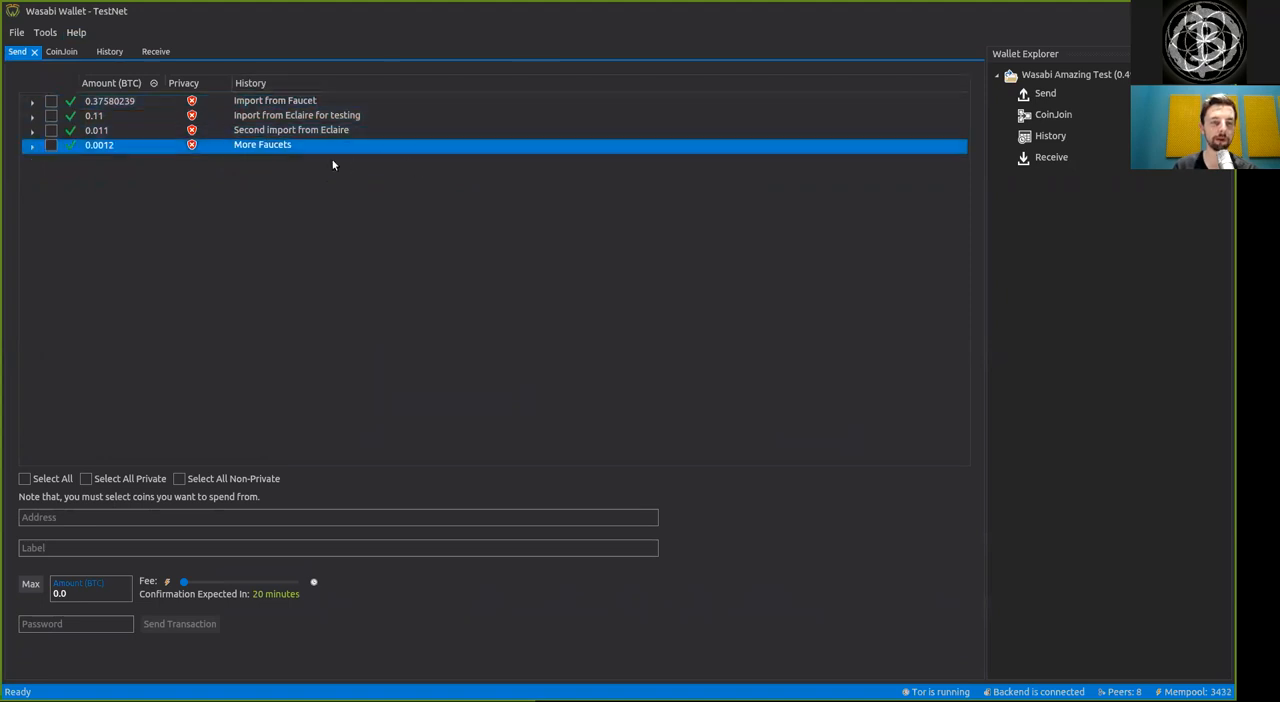
pyautogui.moveTo(196, 178)
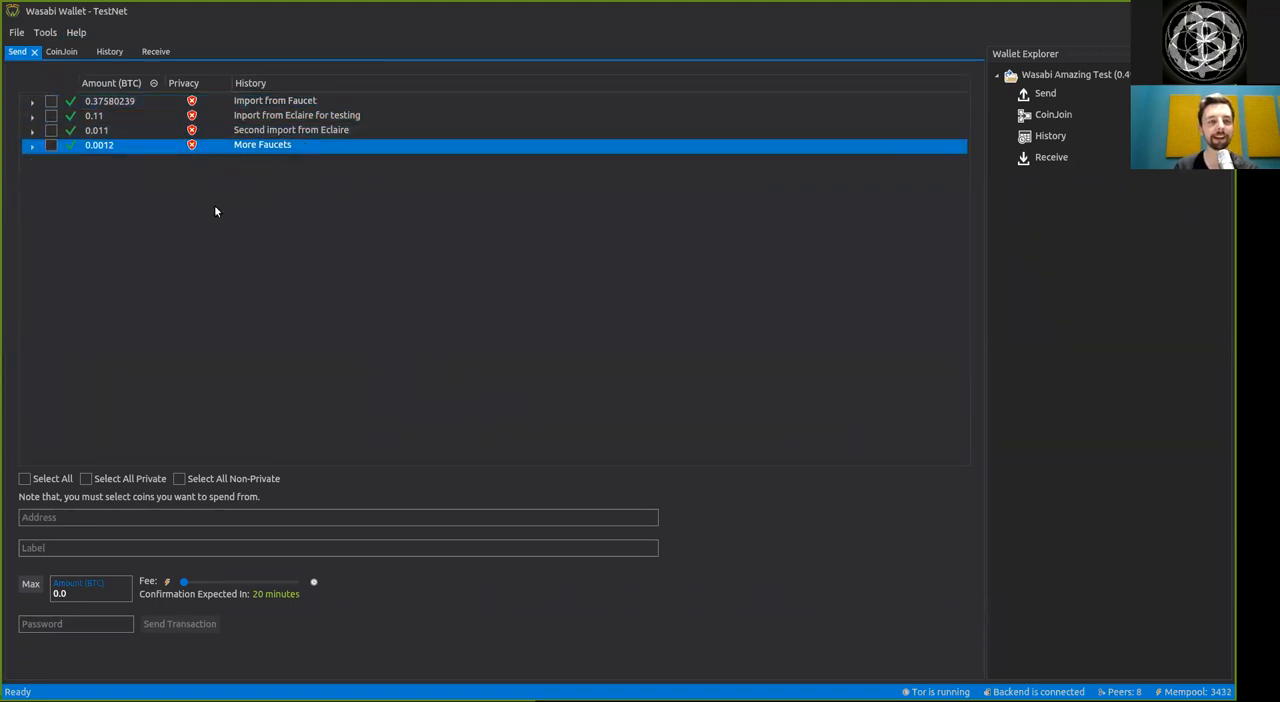
pyautogui.moveTo(72, 444)
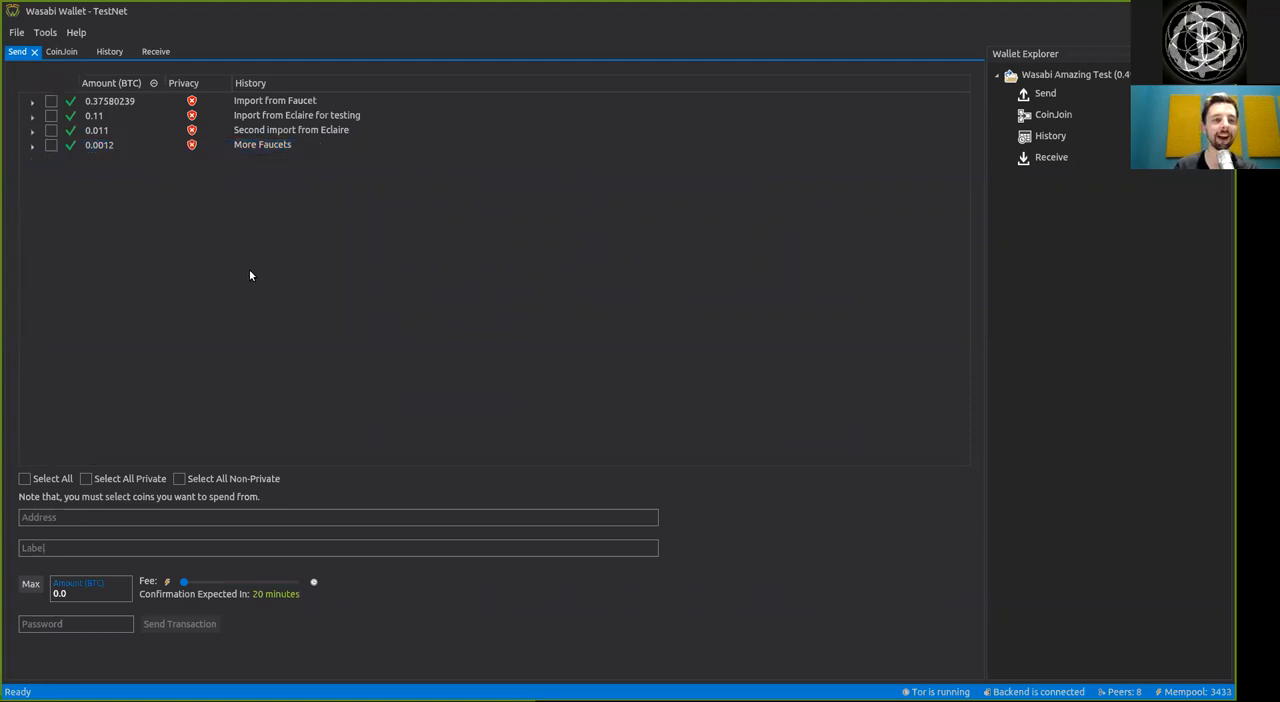
pyautogui.moveTo(48, 474)
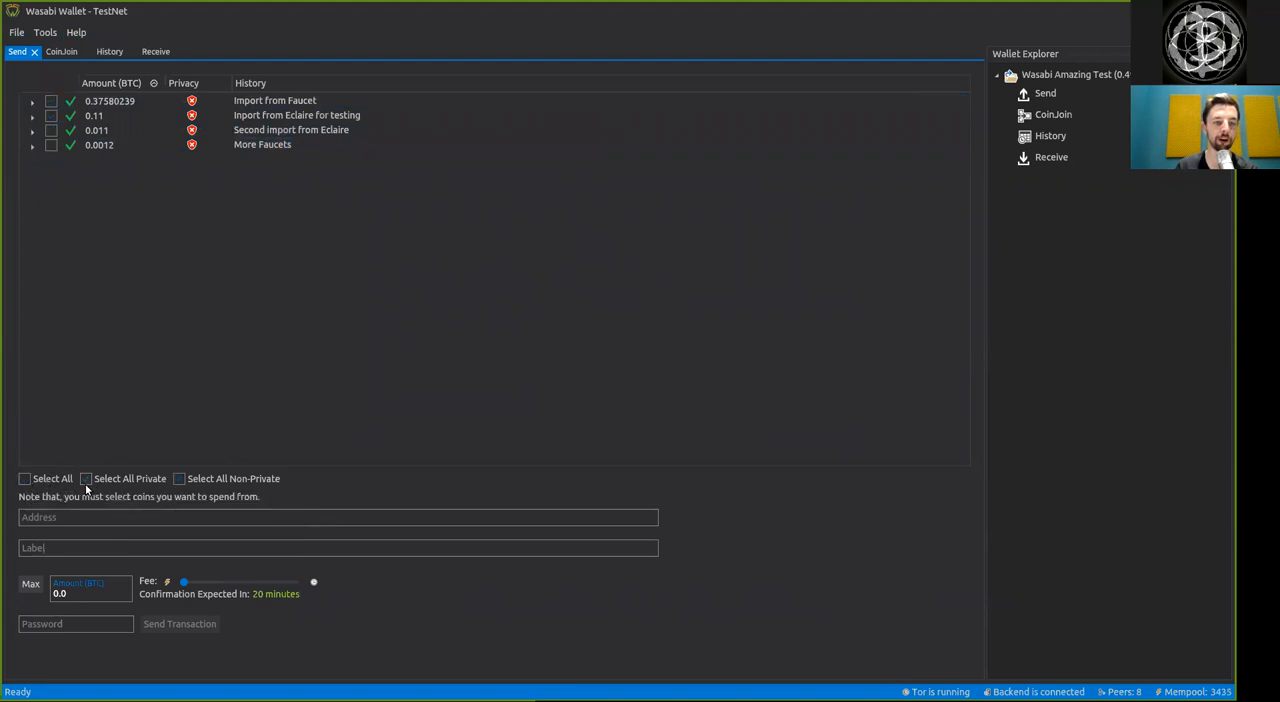
pyautogui.moveTo(180, 478)
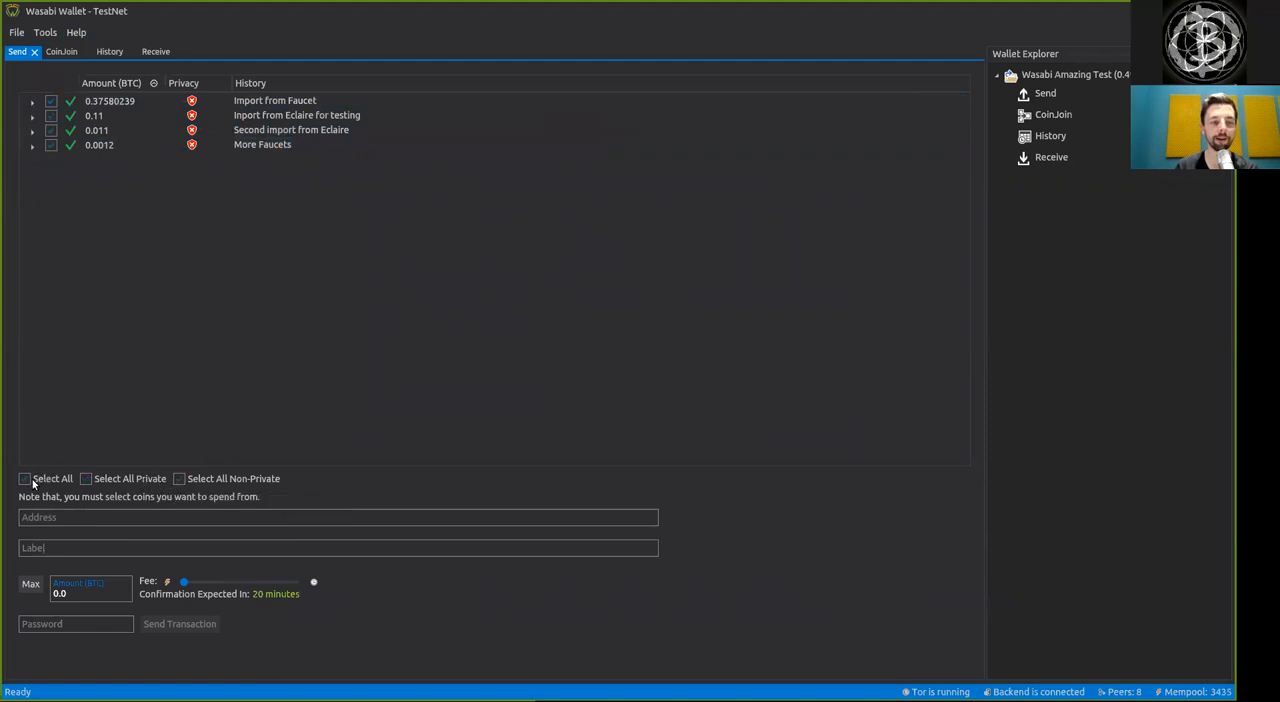
pyautogui.moveTo(52, 478)
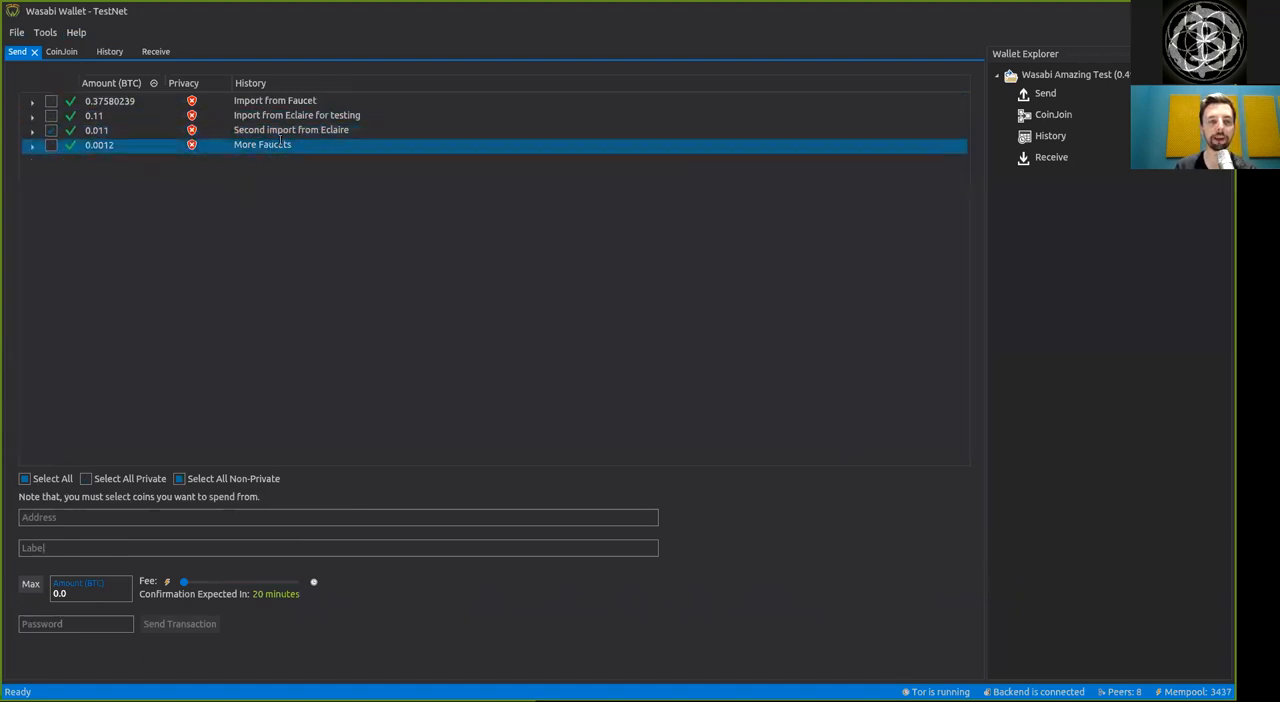
# Select the coin to spend, label the payment 'Transfer back to Eclaire' and set the amount to 0.005 BTC.
pyautogui.click(216, 240)
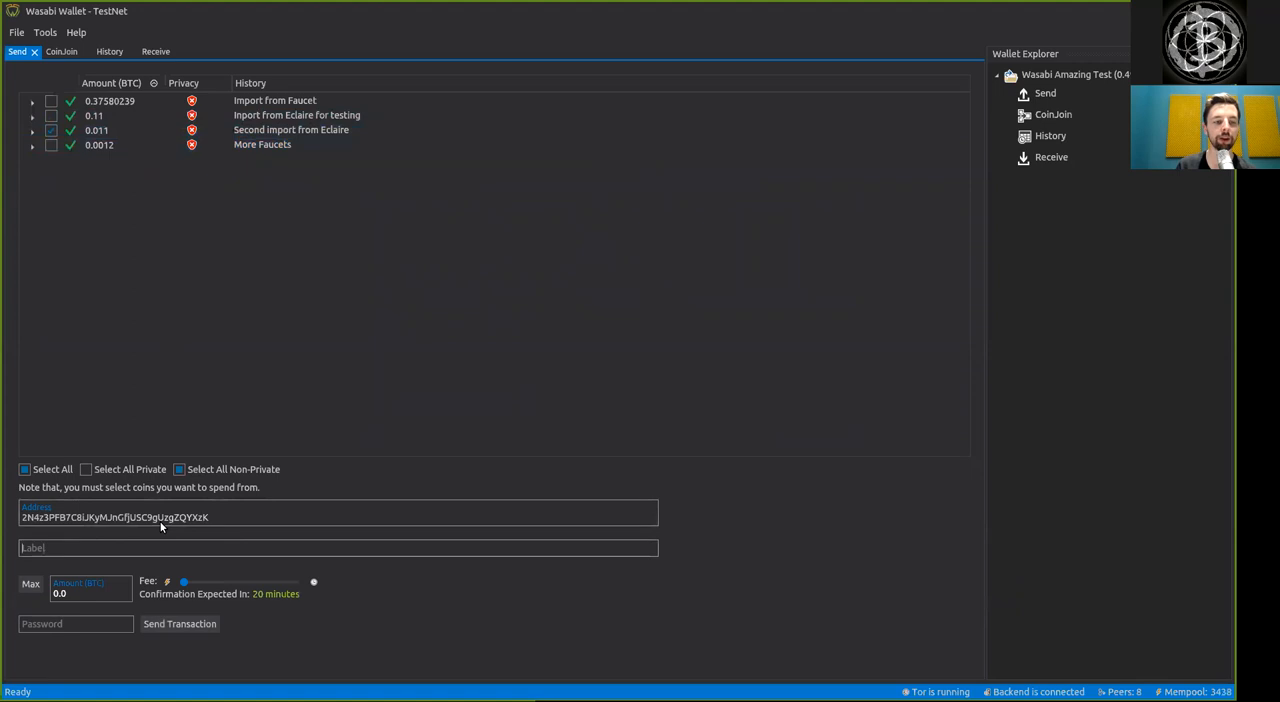
pyautogui.moveTo(104, 548)
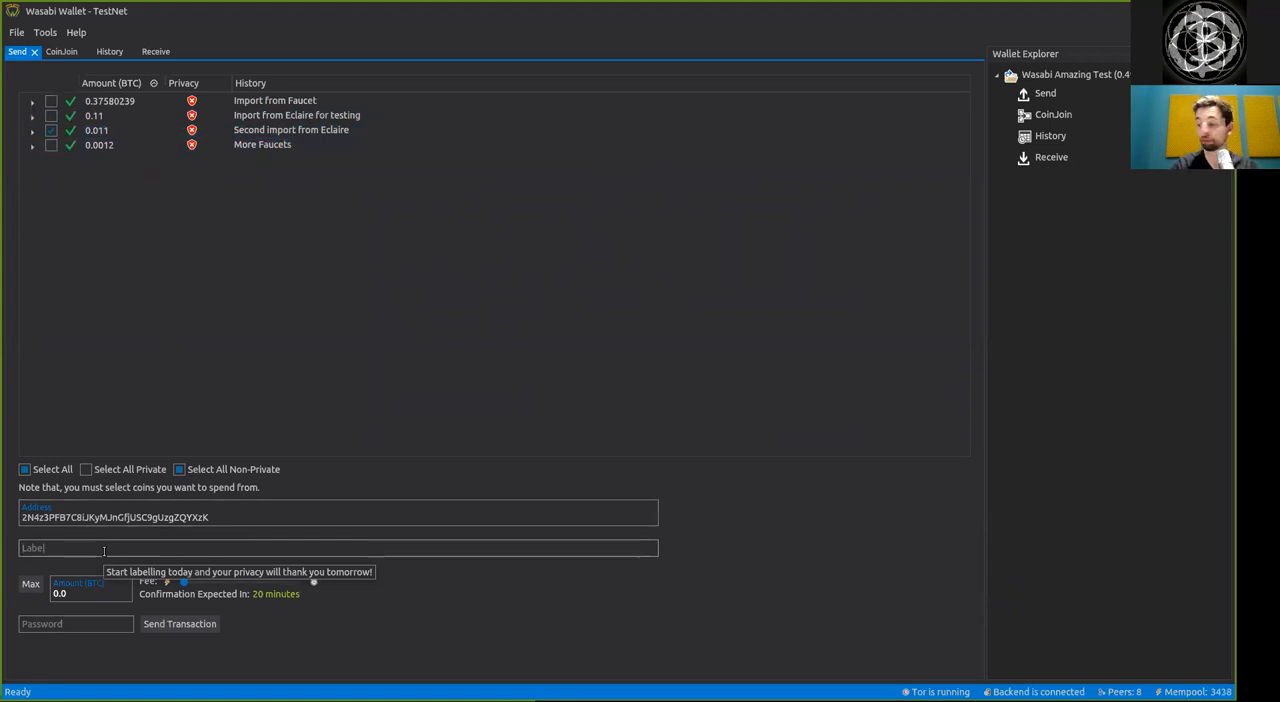
pyautogui.write('Transfer')
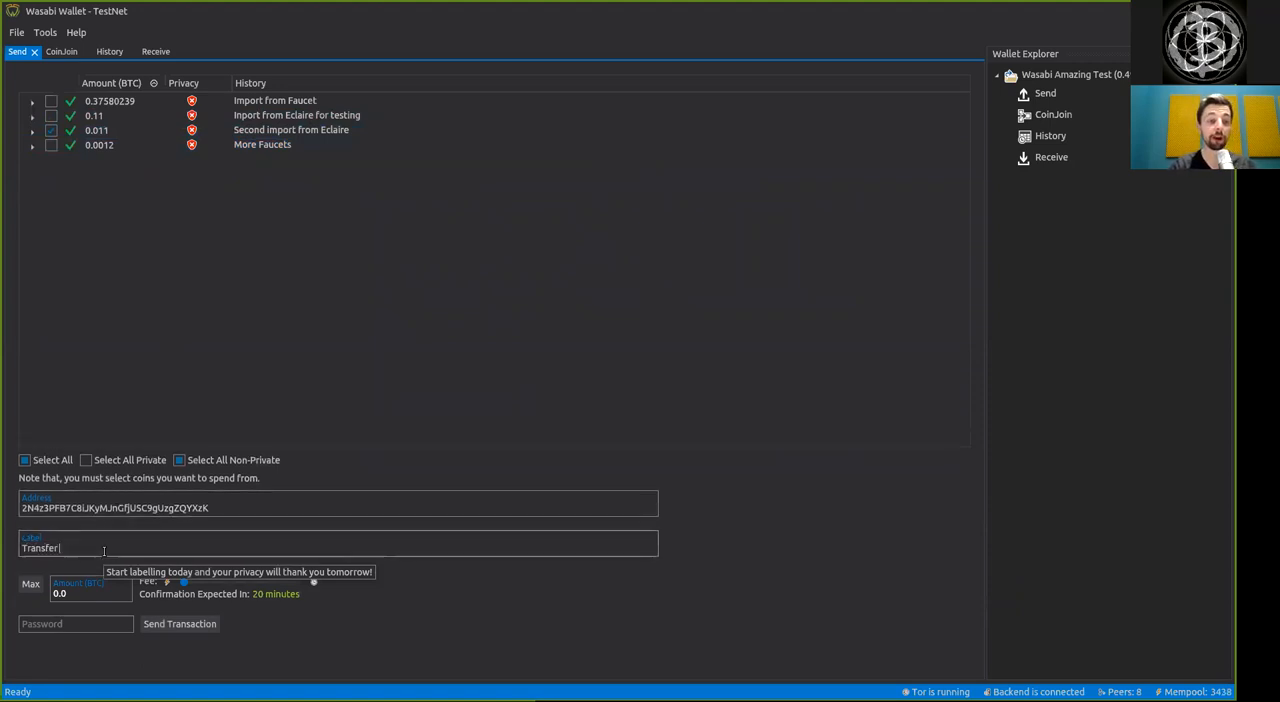
pyautogui.write('back t oEclaire')
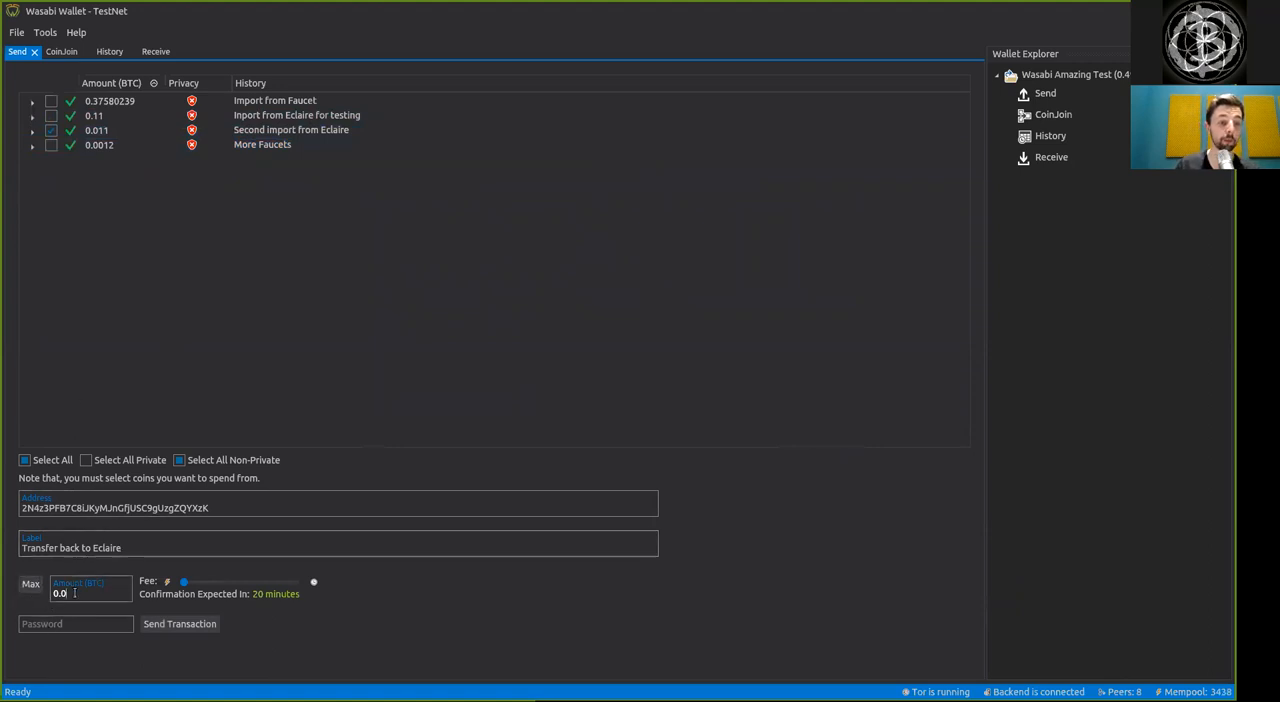
pyautogui.write('0')
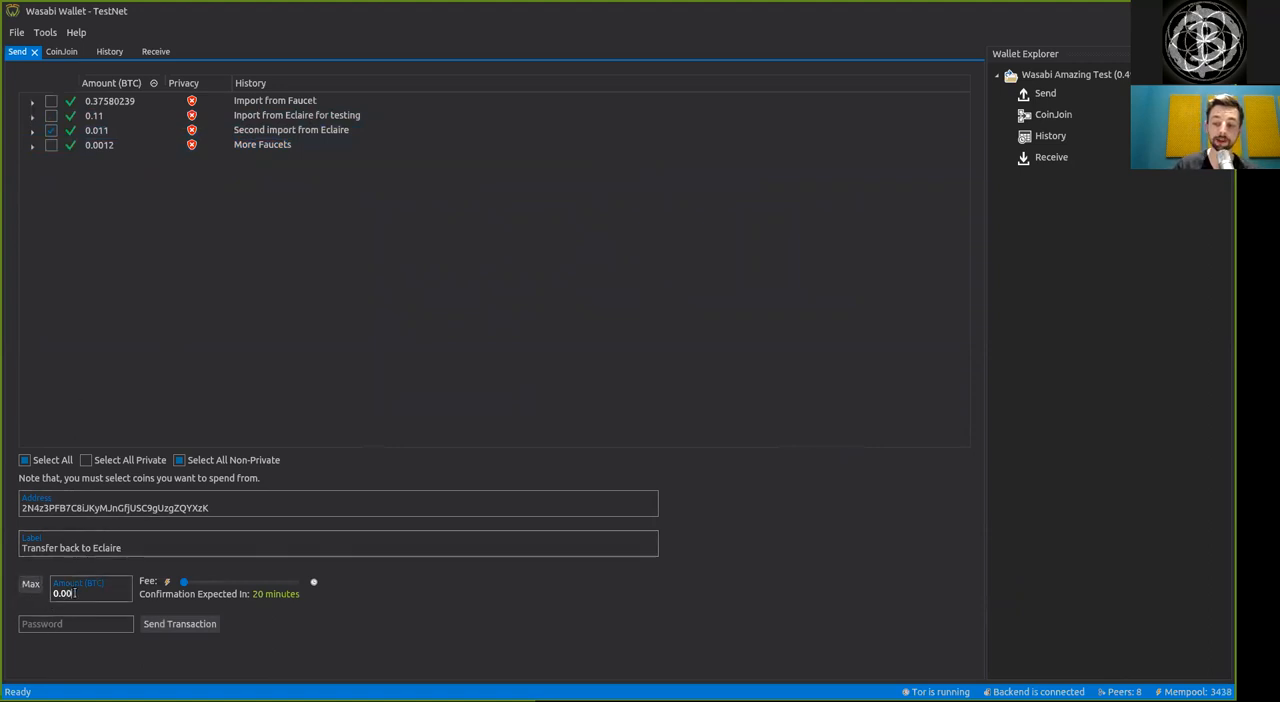
pyautogui.write('0.005')
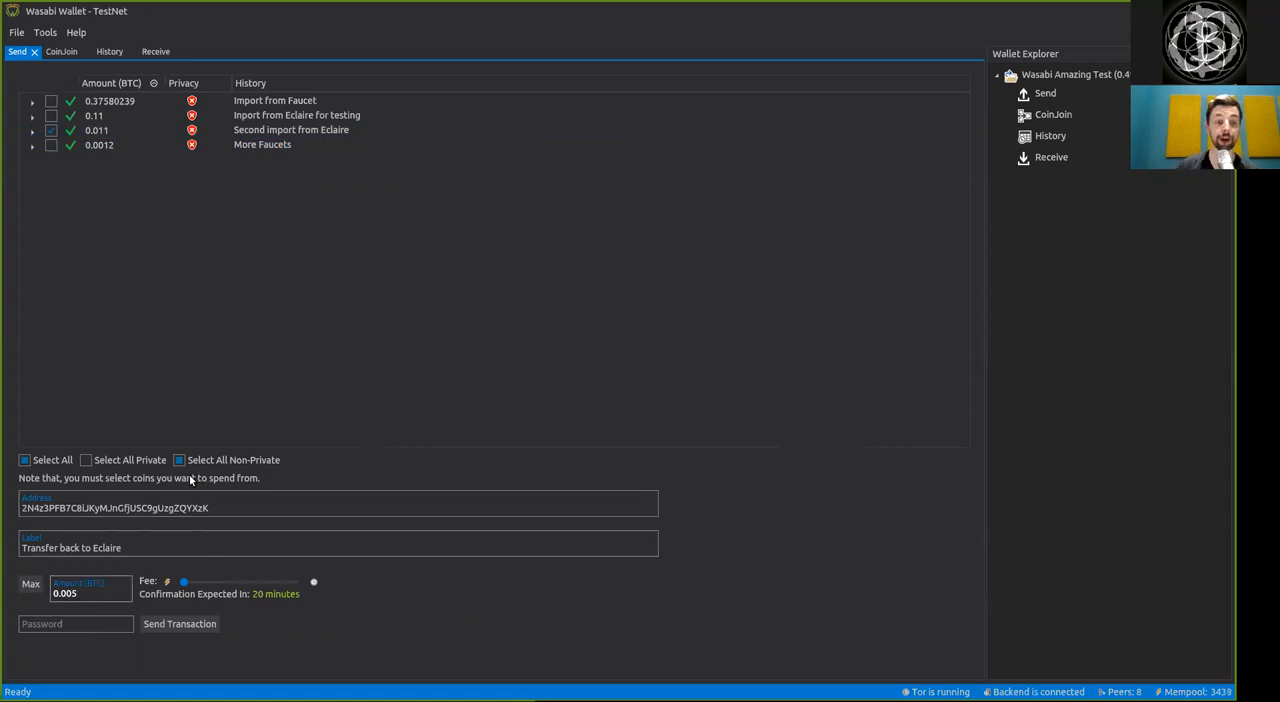
pyautogui.click(30, 584)
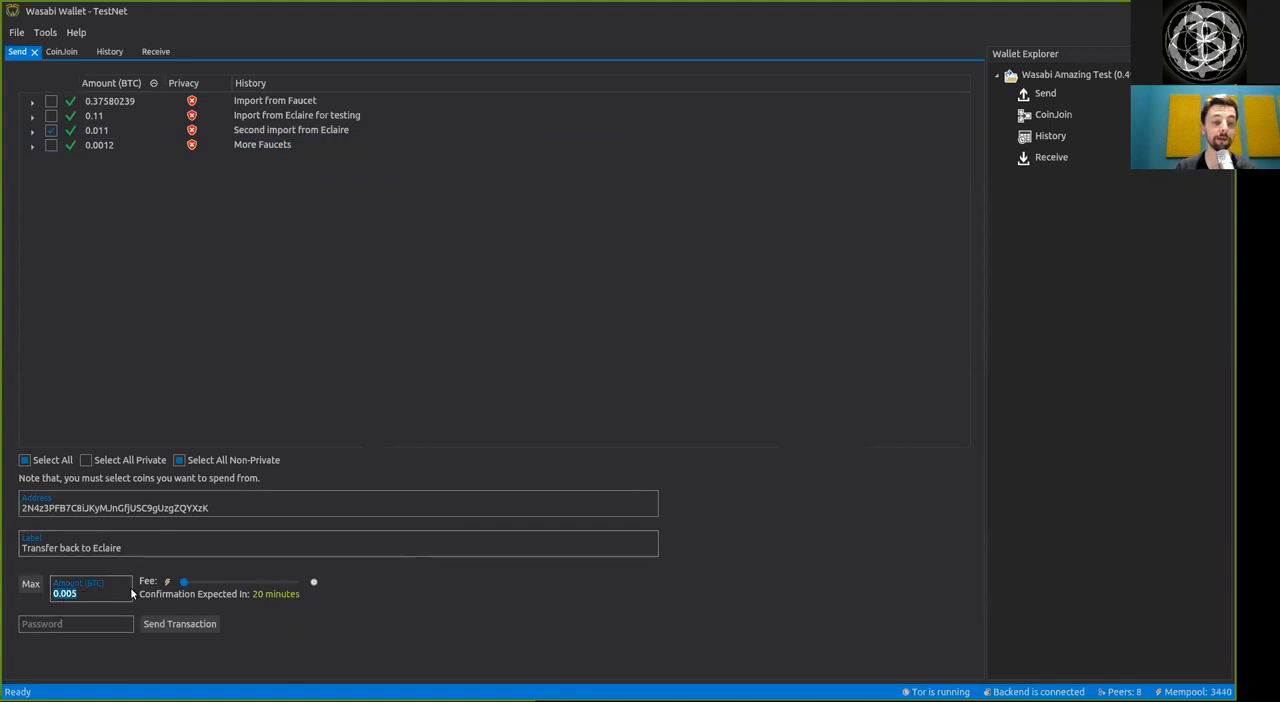
pyautogui.moveTo(208, 570)
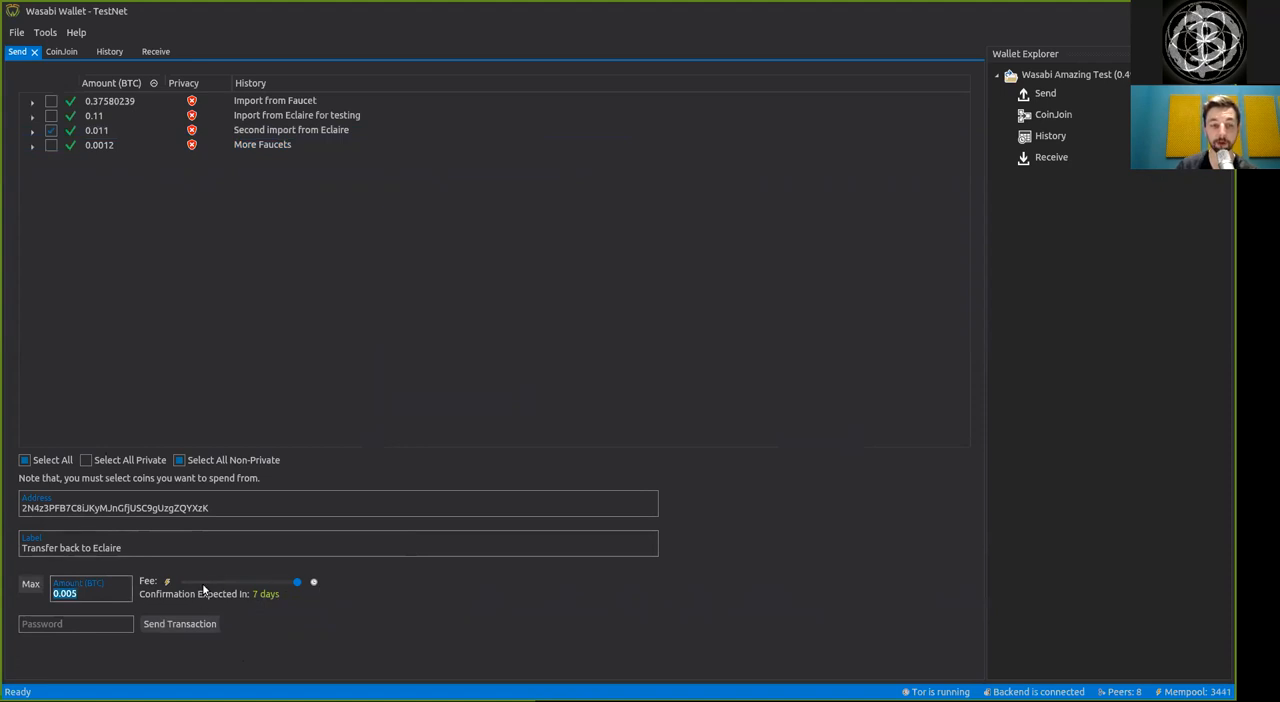
pyautogui.moveTo(224, 584)
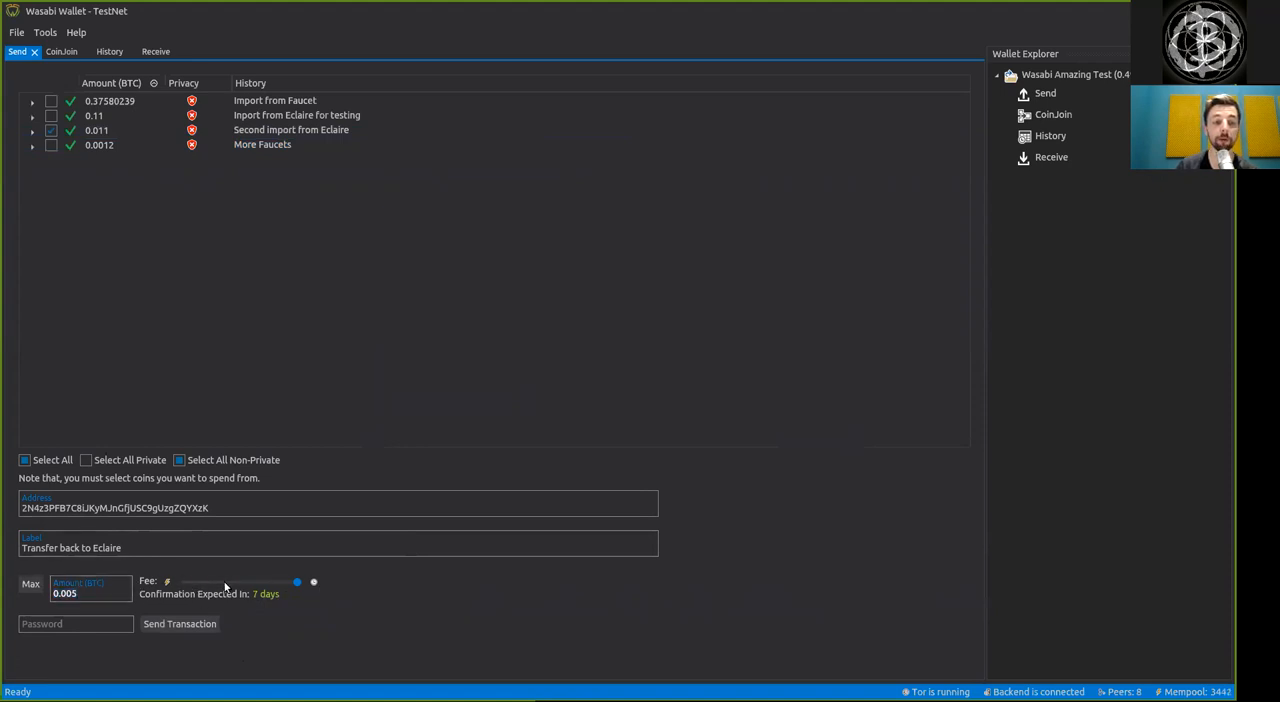
# Adjust the fee slider down to the cheapest setting with confirmation expected in 7 days.
pyautogui.moveTo(296, 580); pyautogui.dragTo(184, 580)
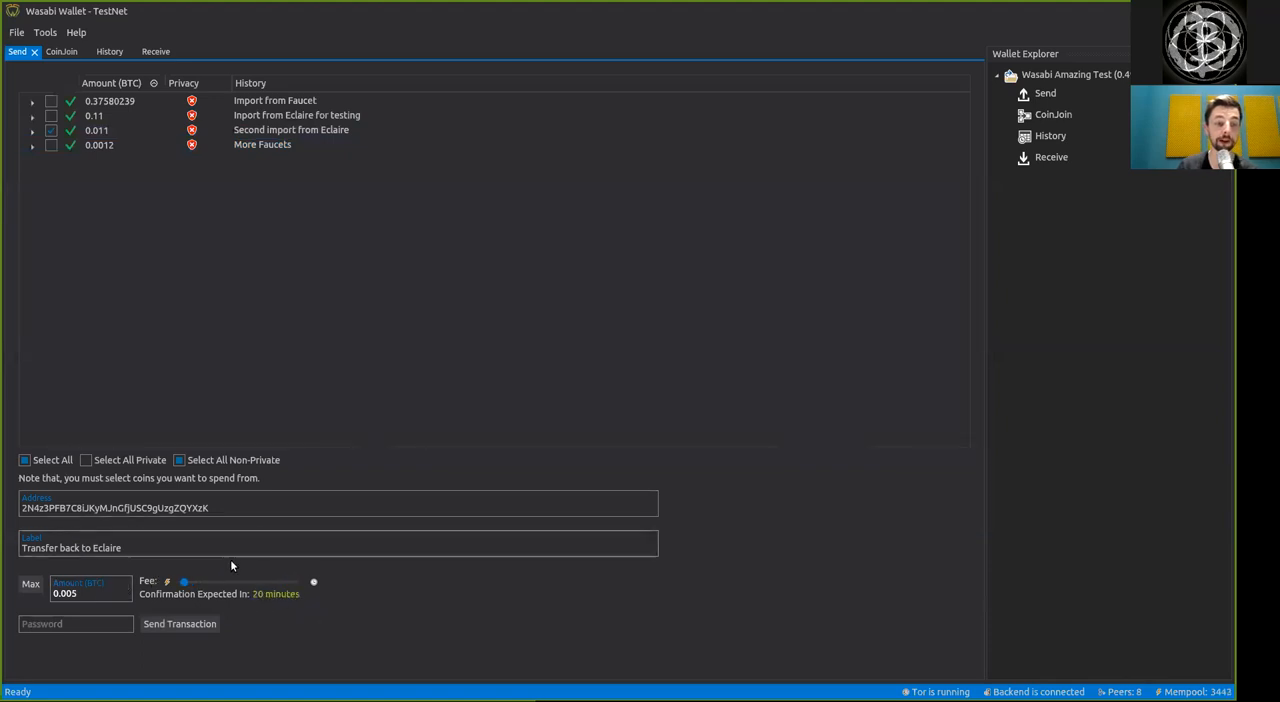
pyautogui.moveTo(184, 580); pyautogui.dragTo(236, 580)
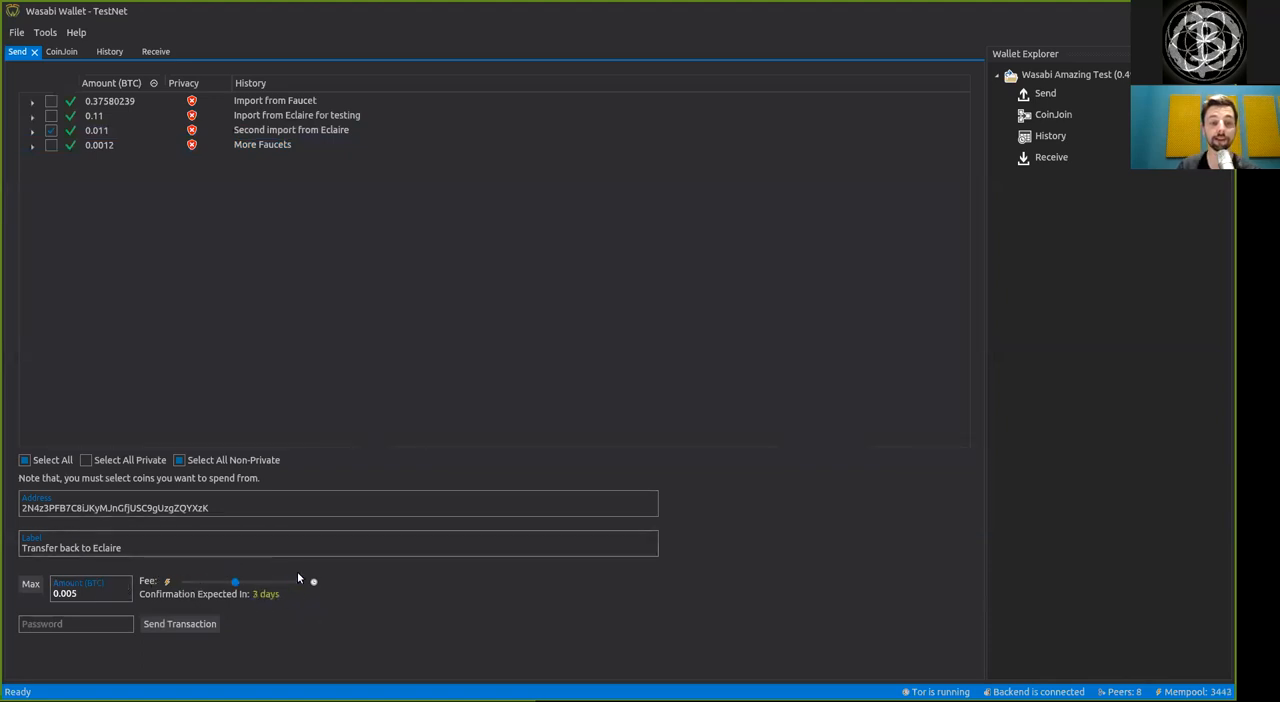
pyautogui.moveTo(236, 580); pyautogui.dragTo(184, 580)
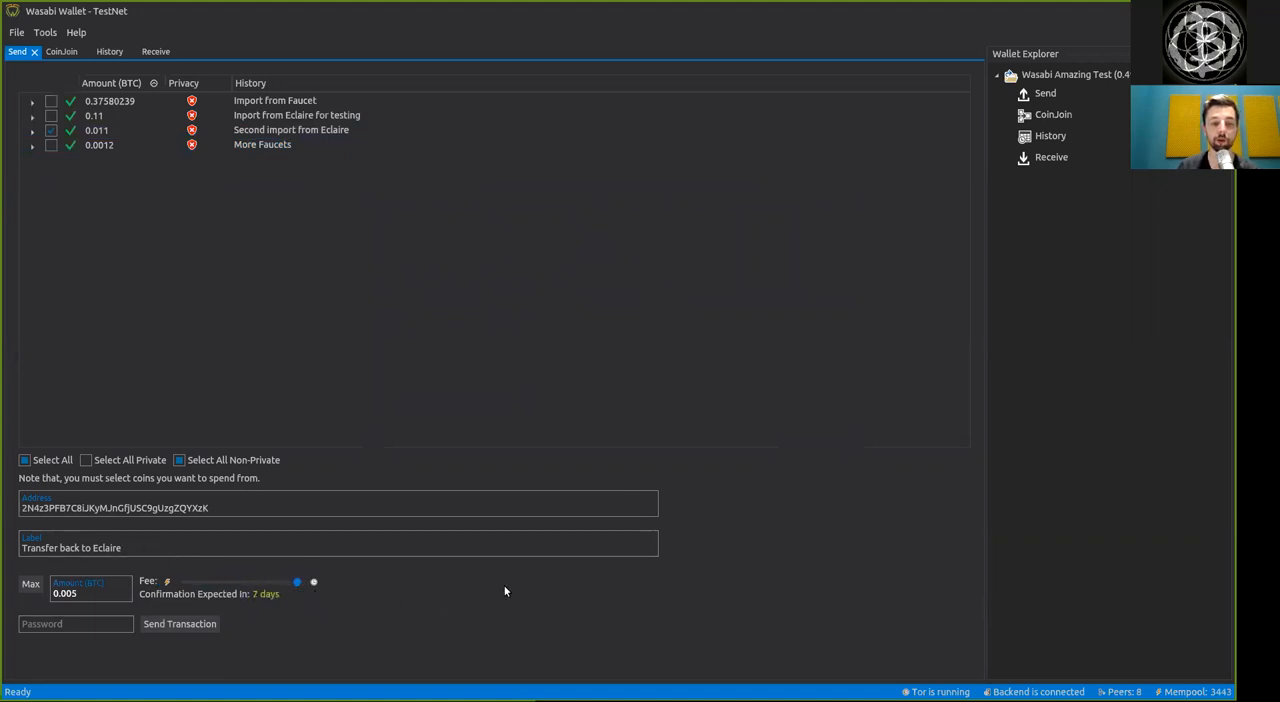
pyautogui.moveTo(118, 660)
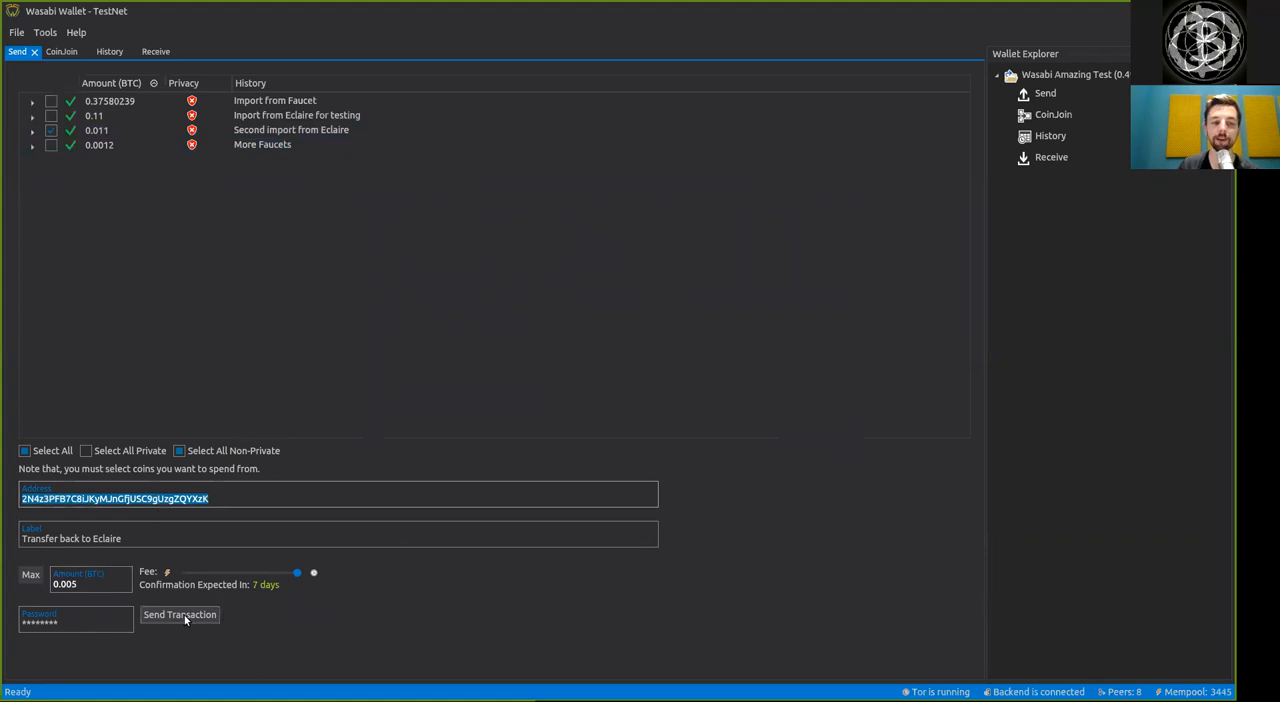
pyautogui.click(180, 614)
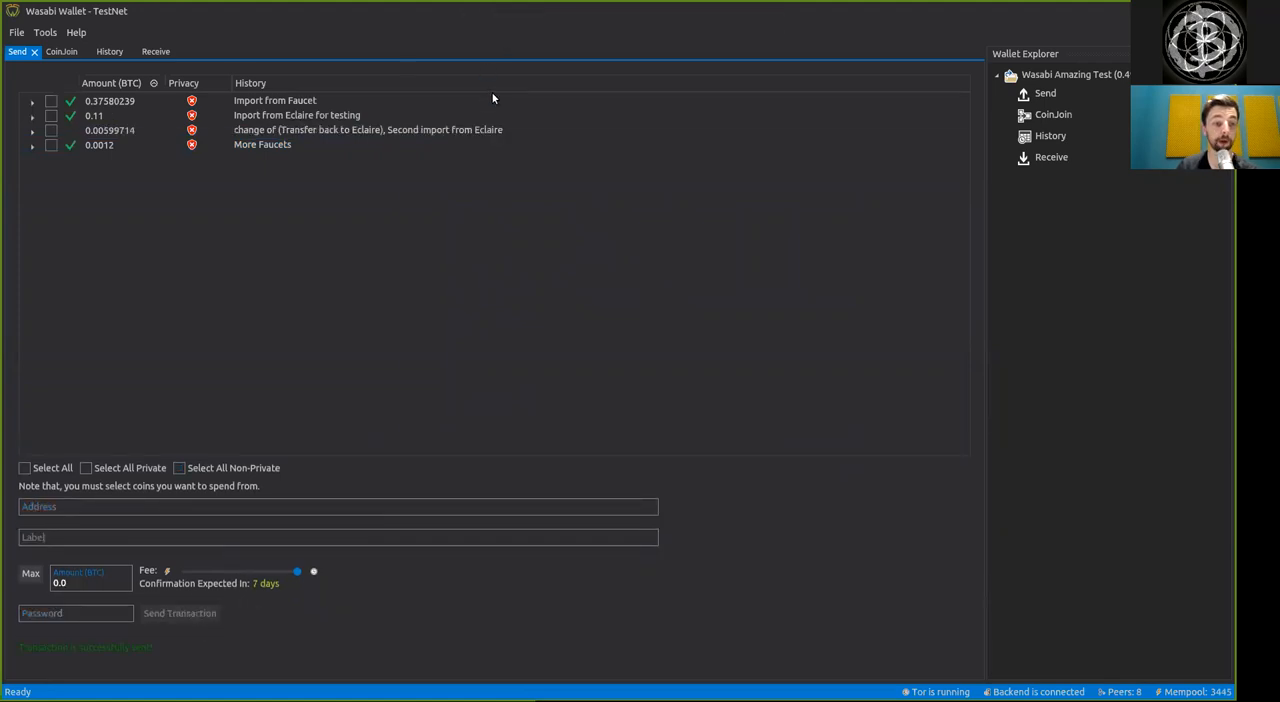
pyautogui.moveTo(486, 50)
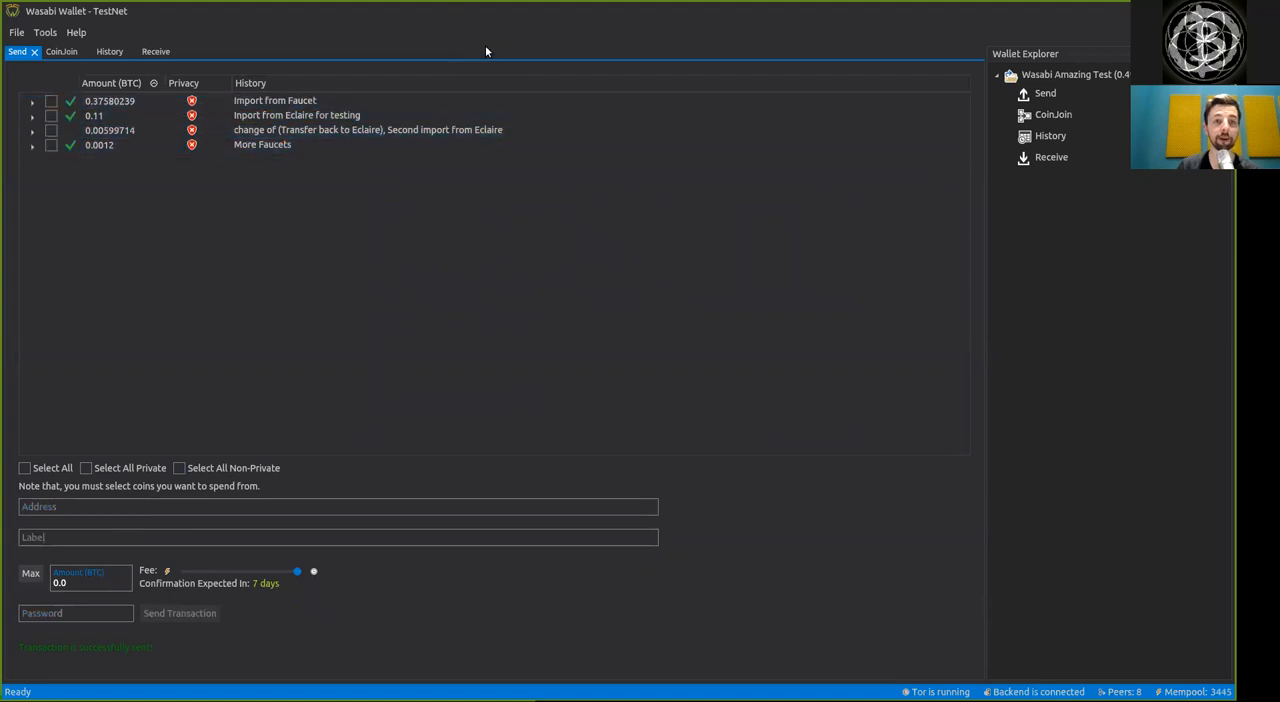
pyautogui.click(368, 128)
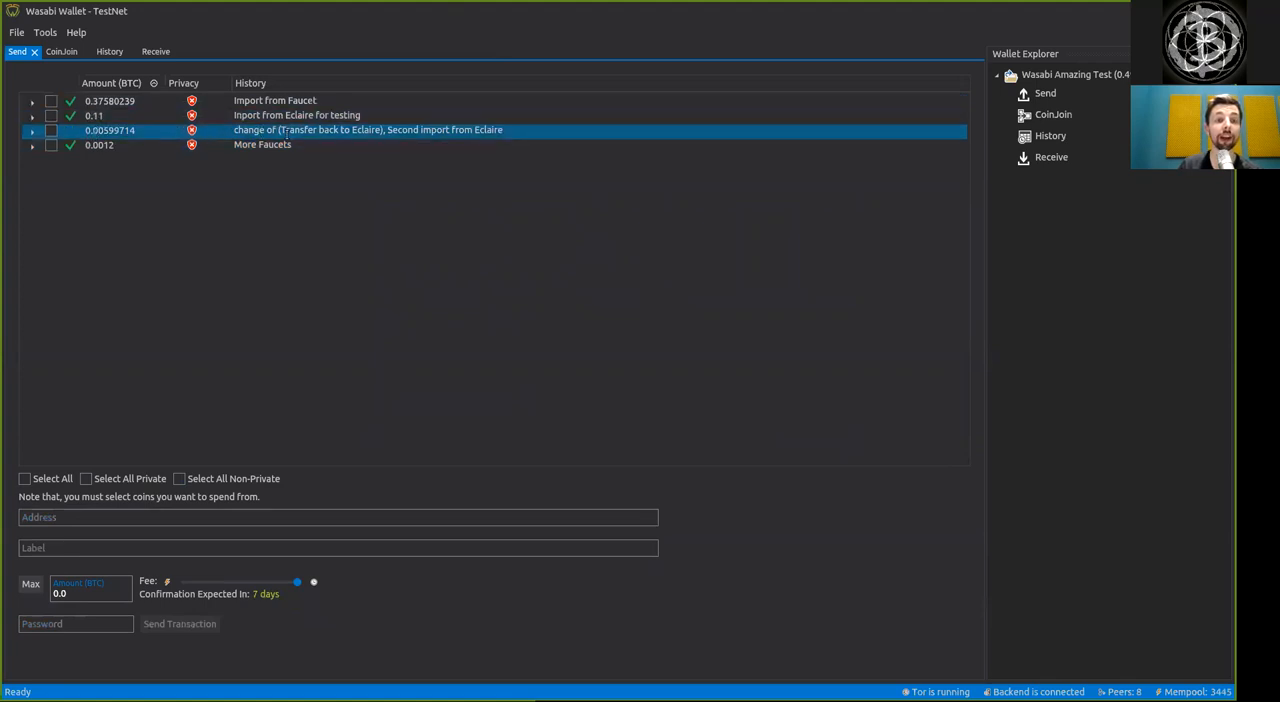
pyautogui.moveTo(370, 140)
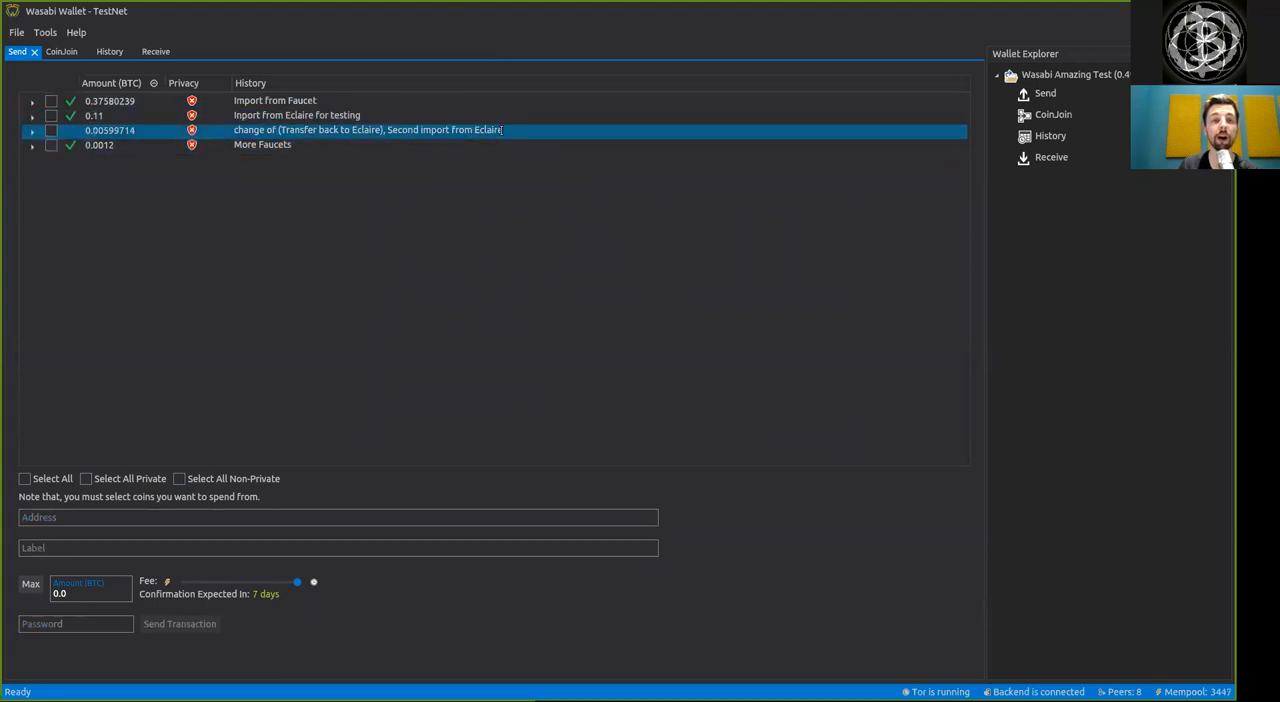
pyautogui.click(296, 116)
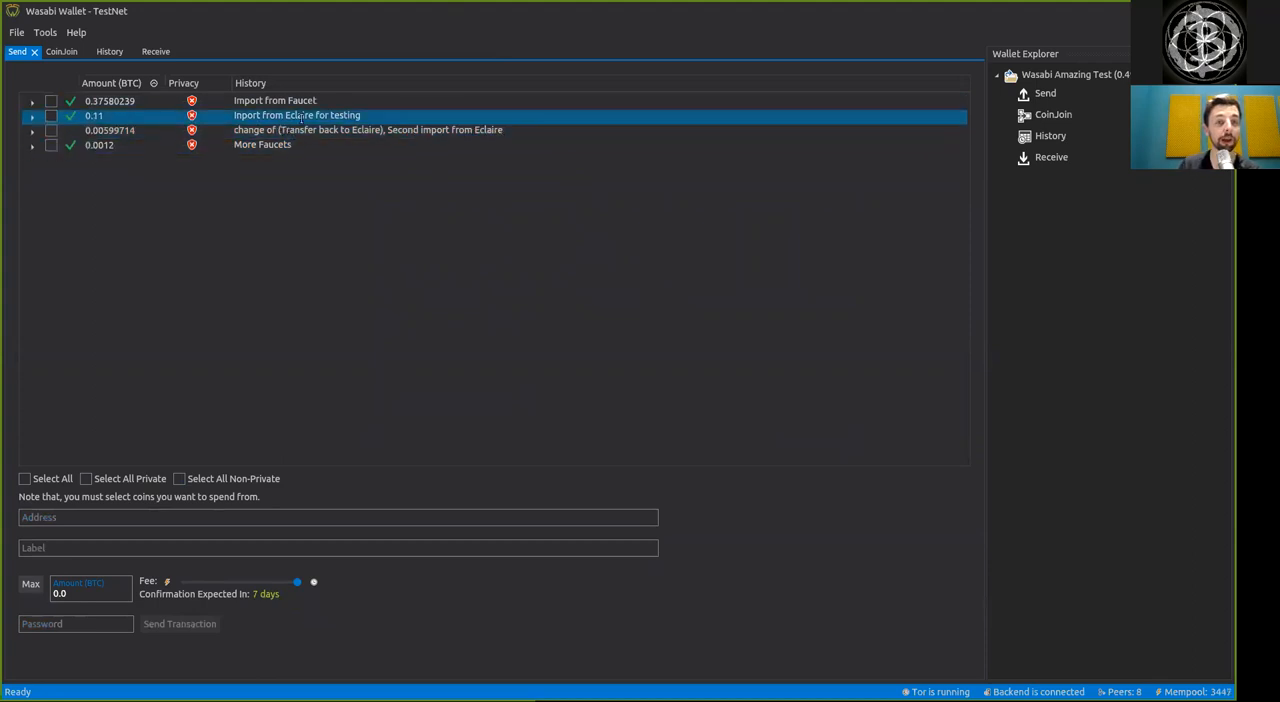
pyautogui.click(368, 130)
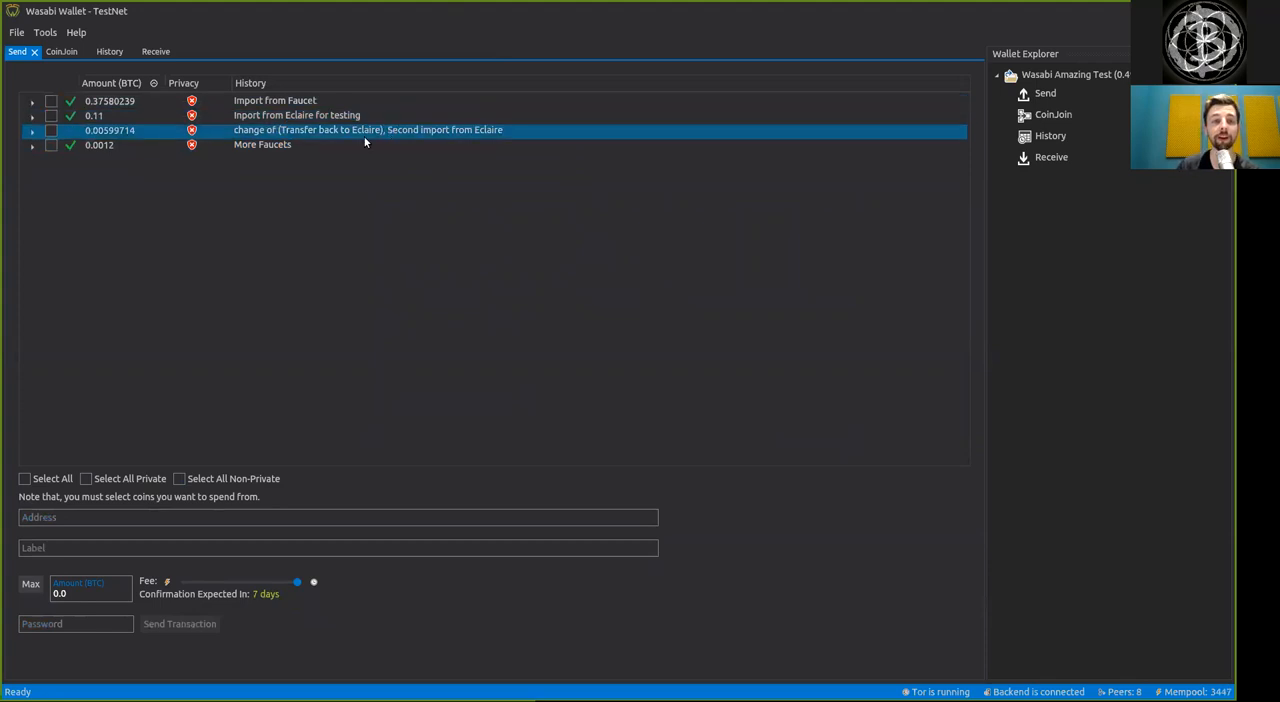
pyautogui.moveTo(504, 136)
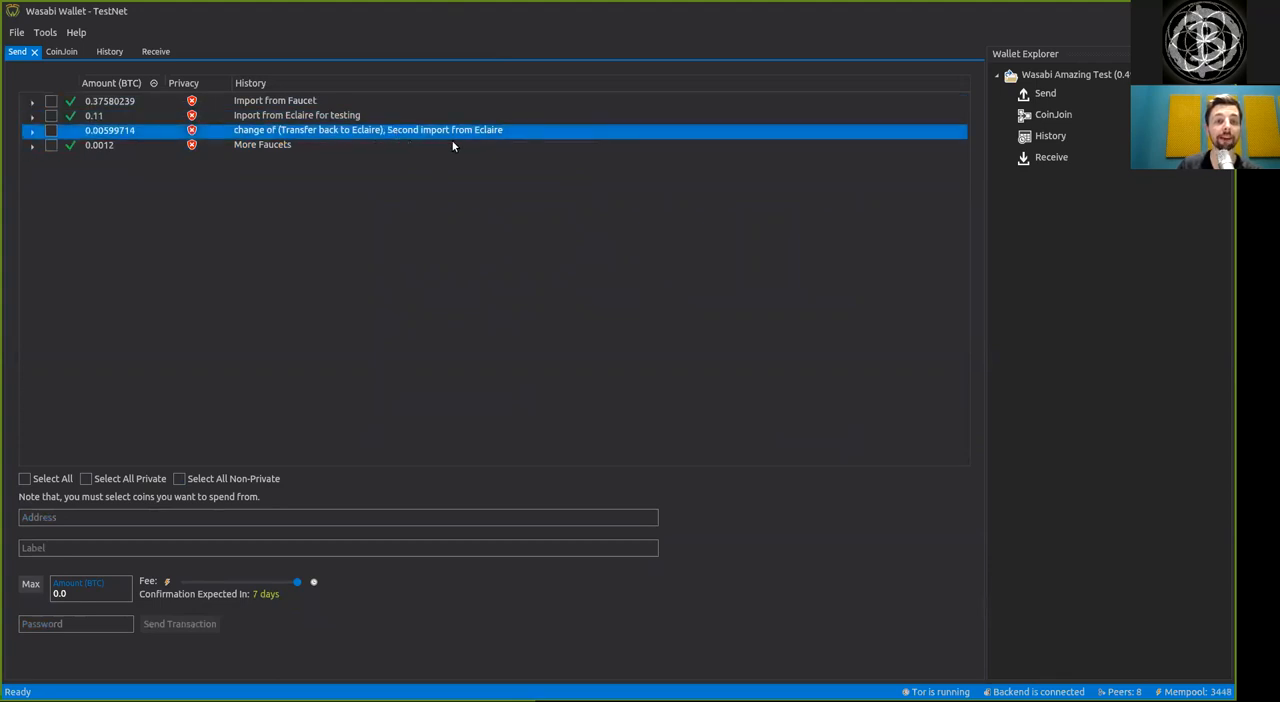
pyautogui.moveTo(332, 140)
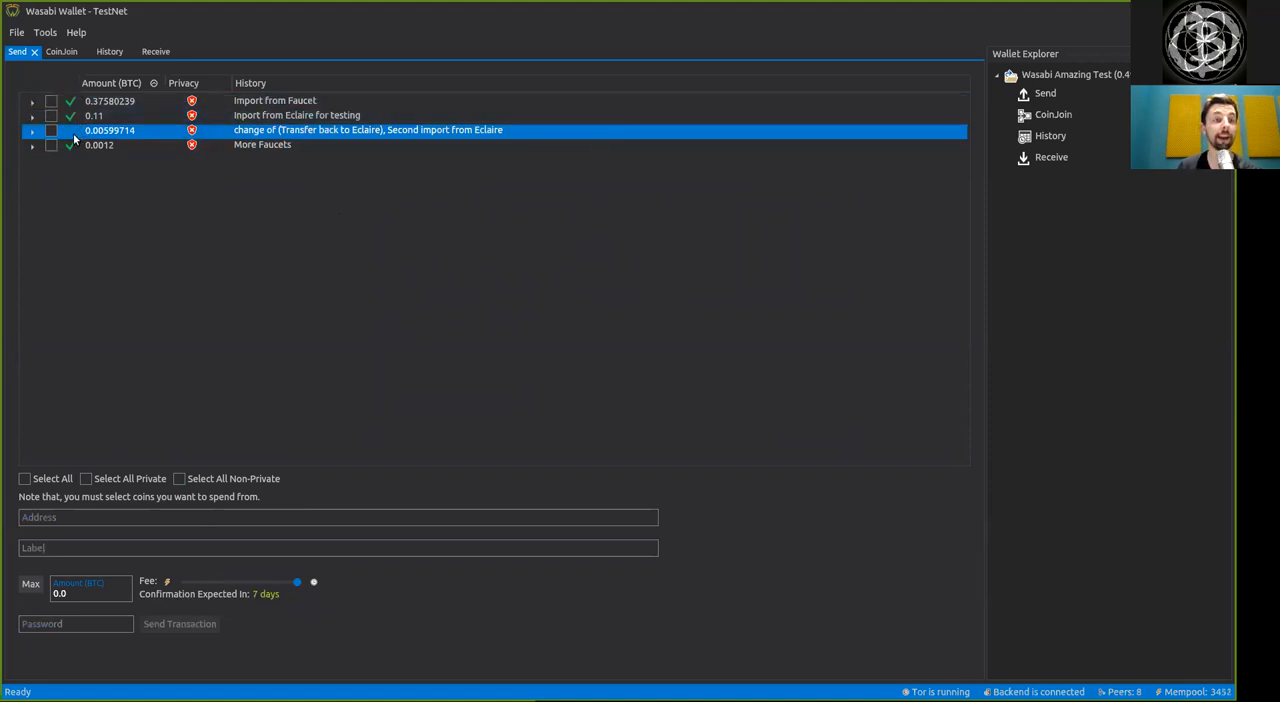
pyautogui.click(108, 52)
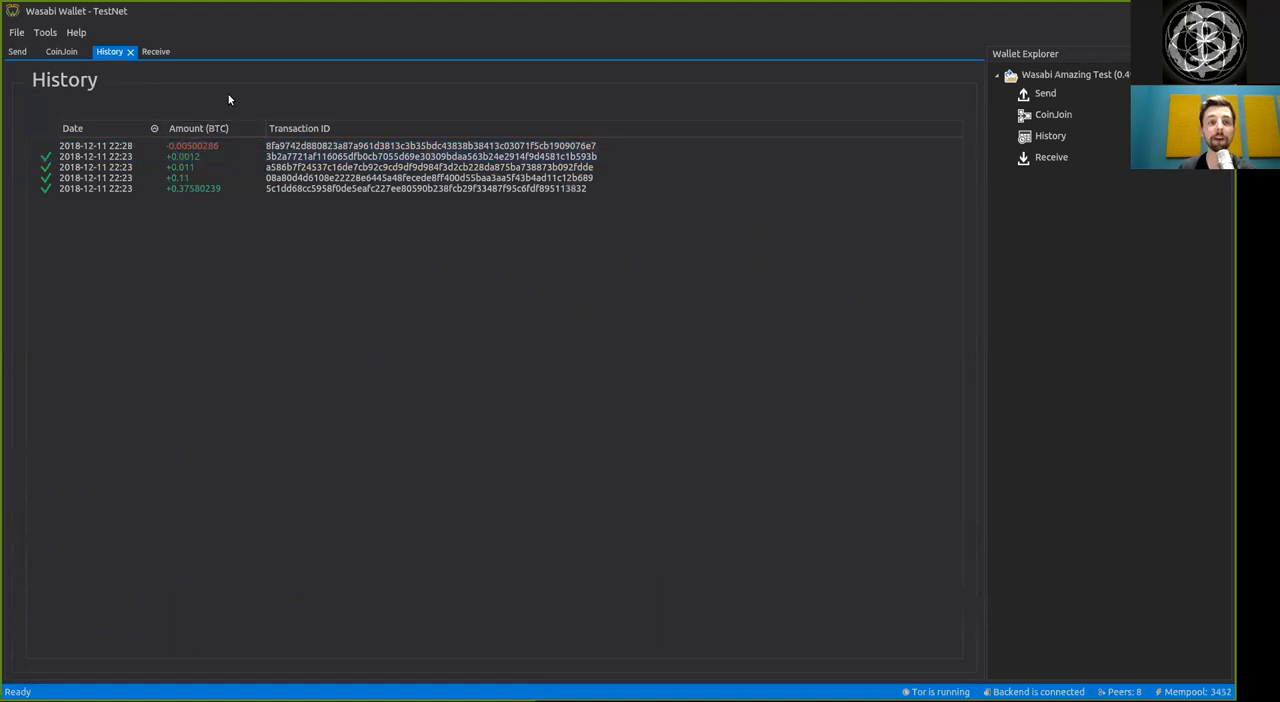
pyautogui.click(210, 168)
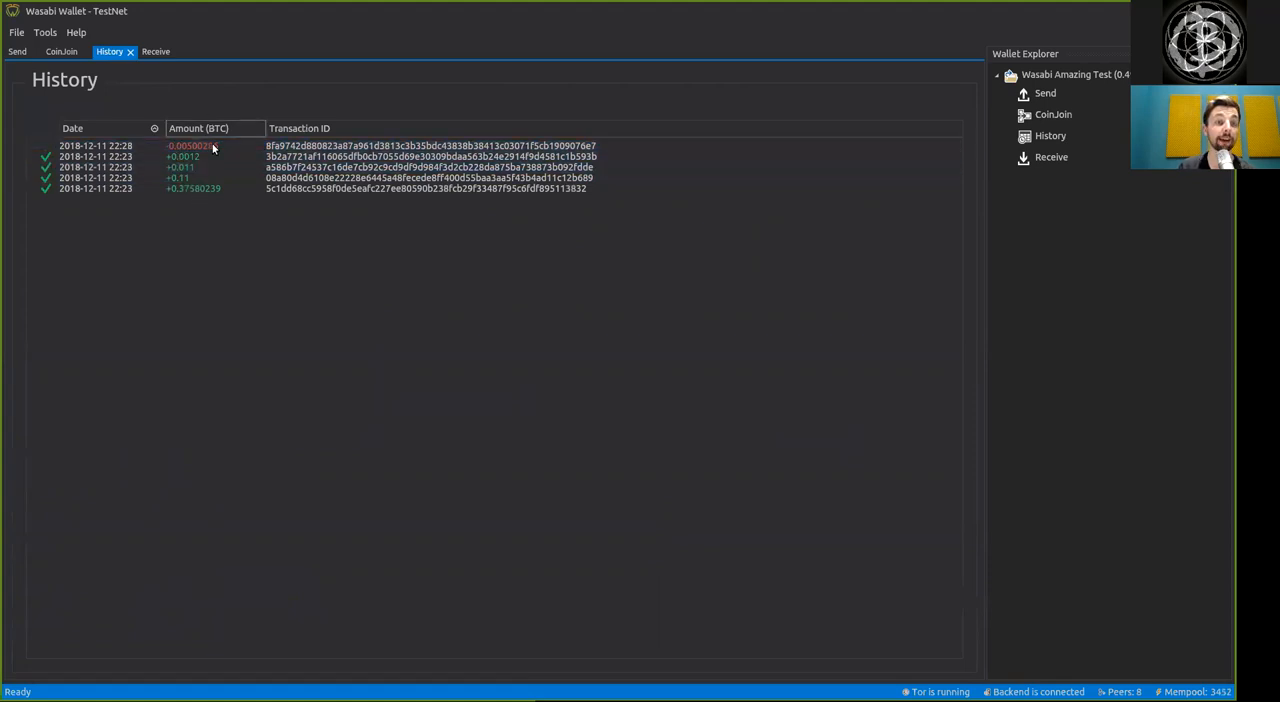
pyautogui.click(1052, 114)
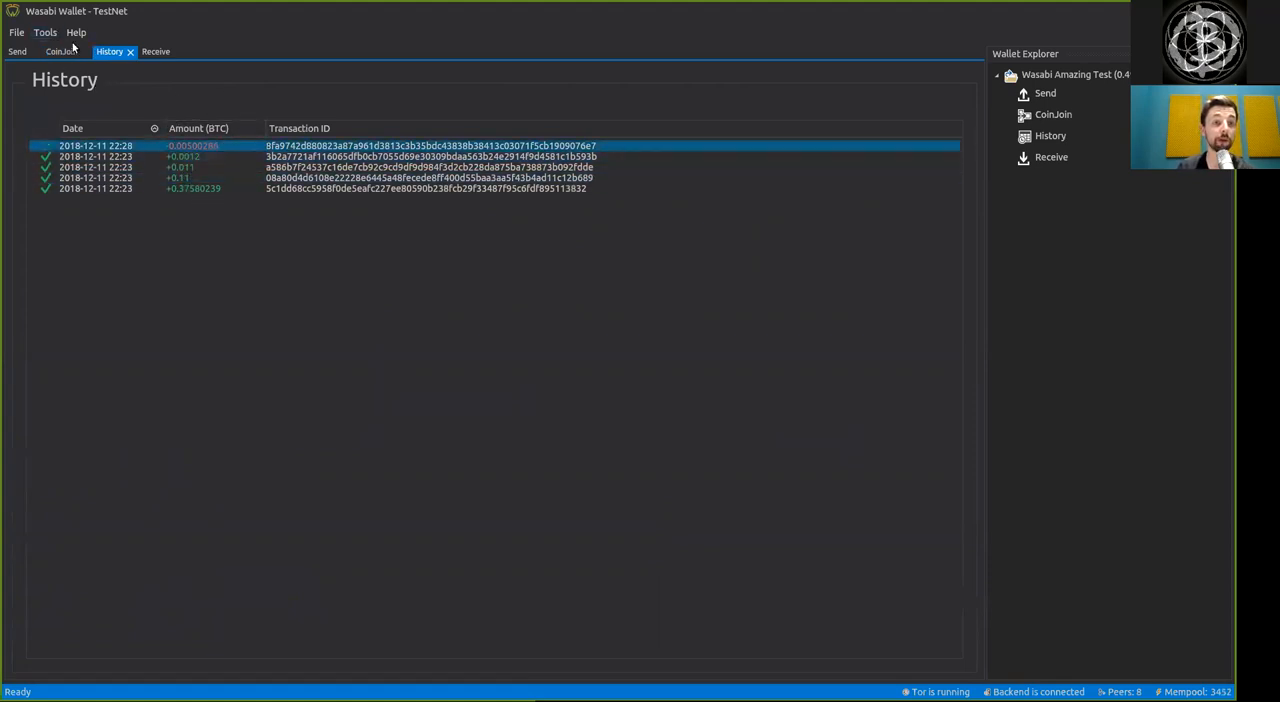
pyautogui.click(16, 52)
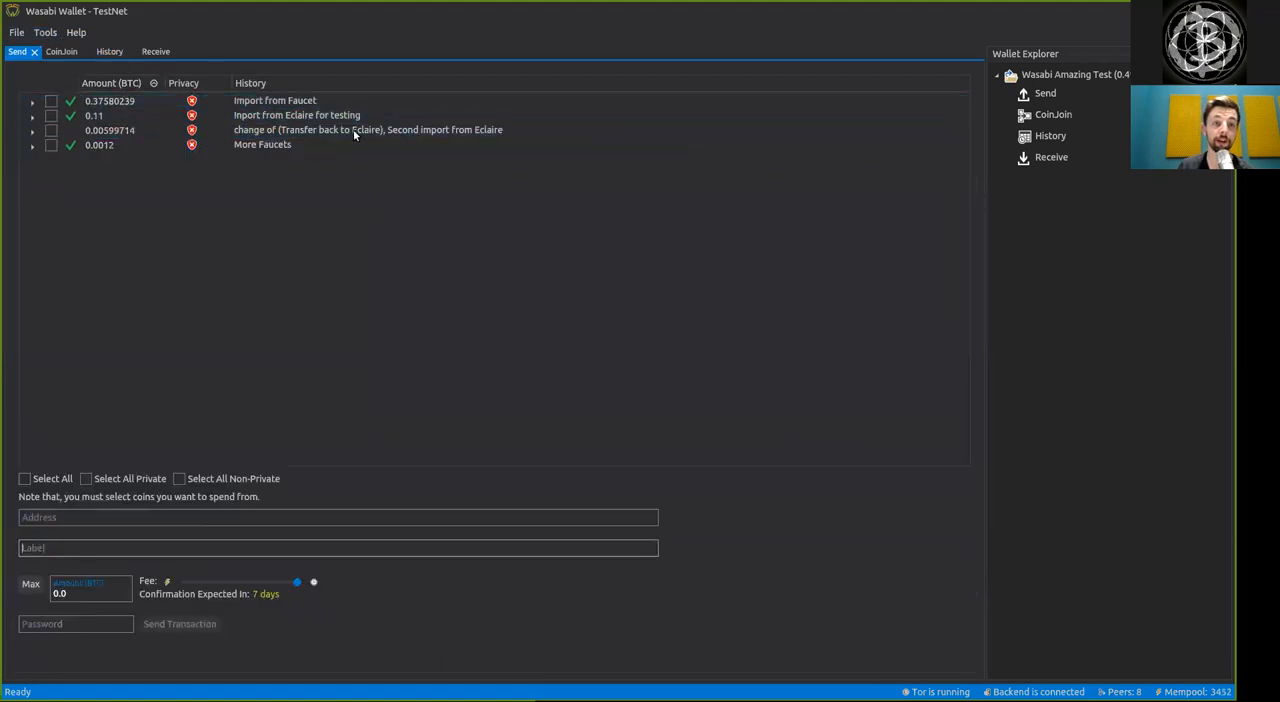
pyautogui.click(350, 128)
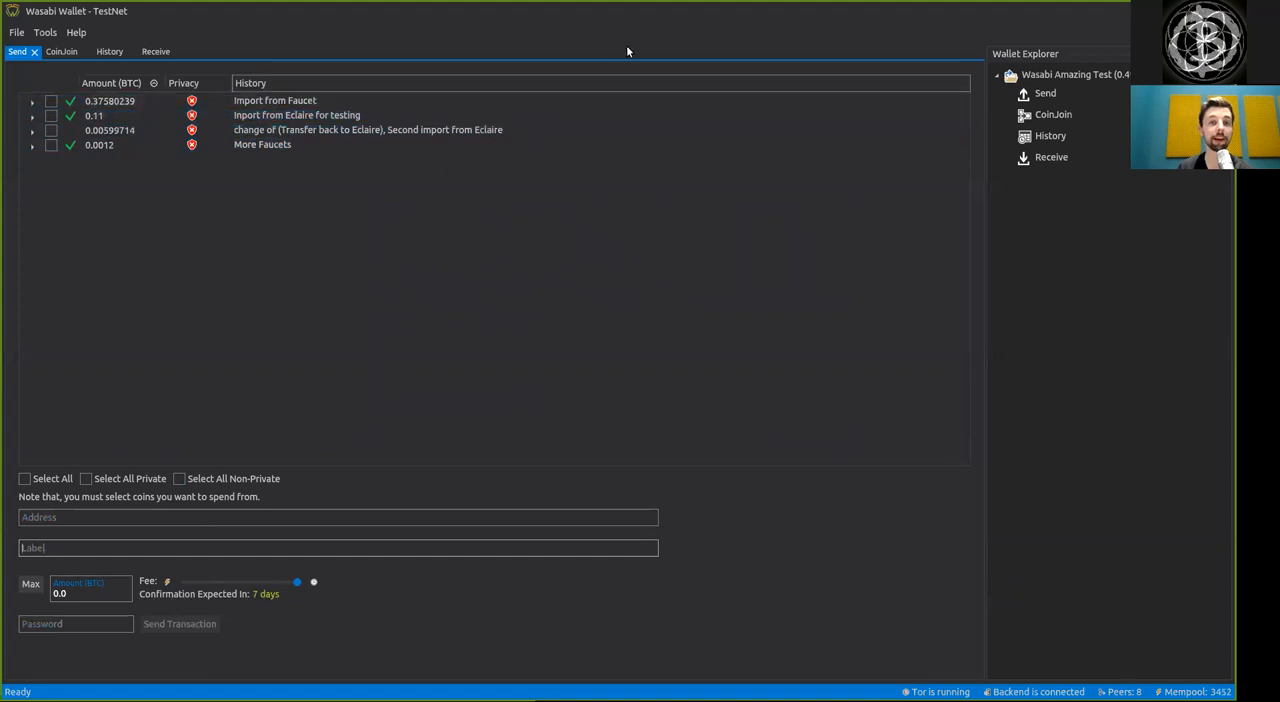
pyautogui.moveTo(400, 340)
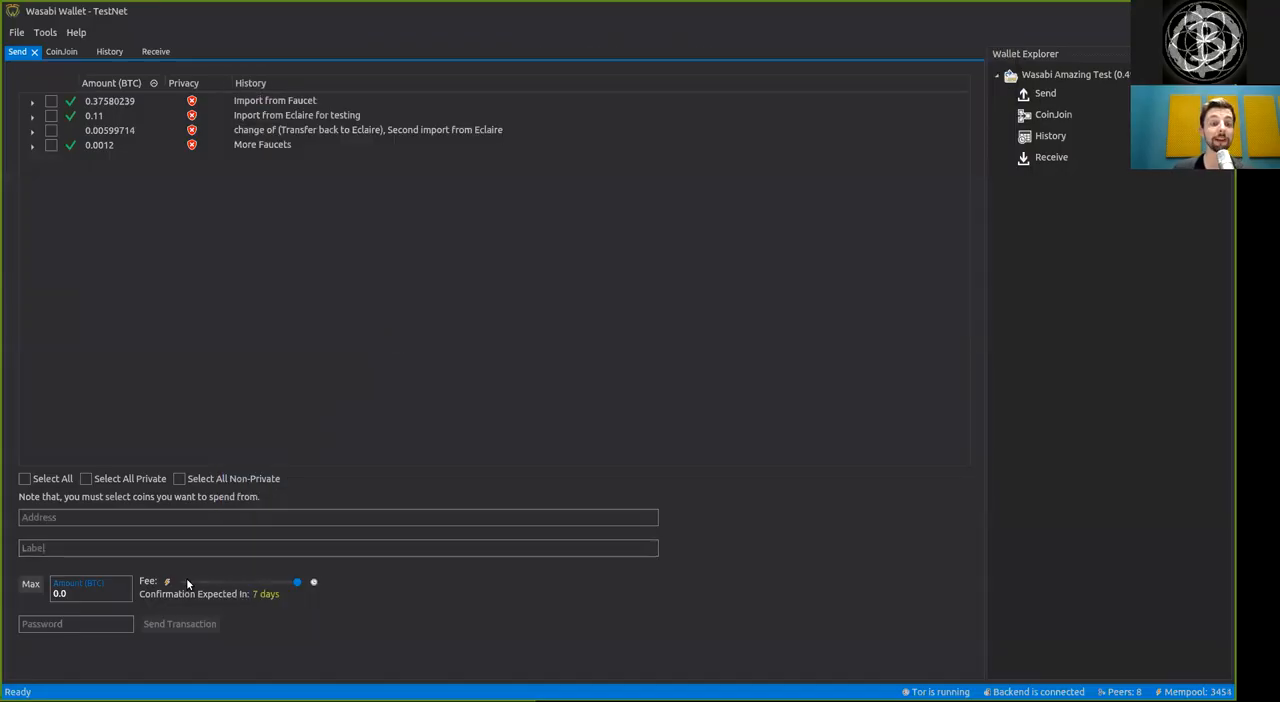
# Raise the fee stepwise through 4, 3 and 2 days and hours until confirmation is expected in 20 minutes.
pyautogui.moveTo(296, 580); pyautogui.dragTo(288, 580)
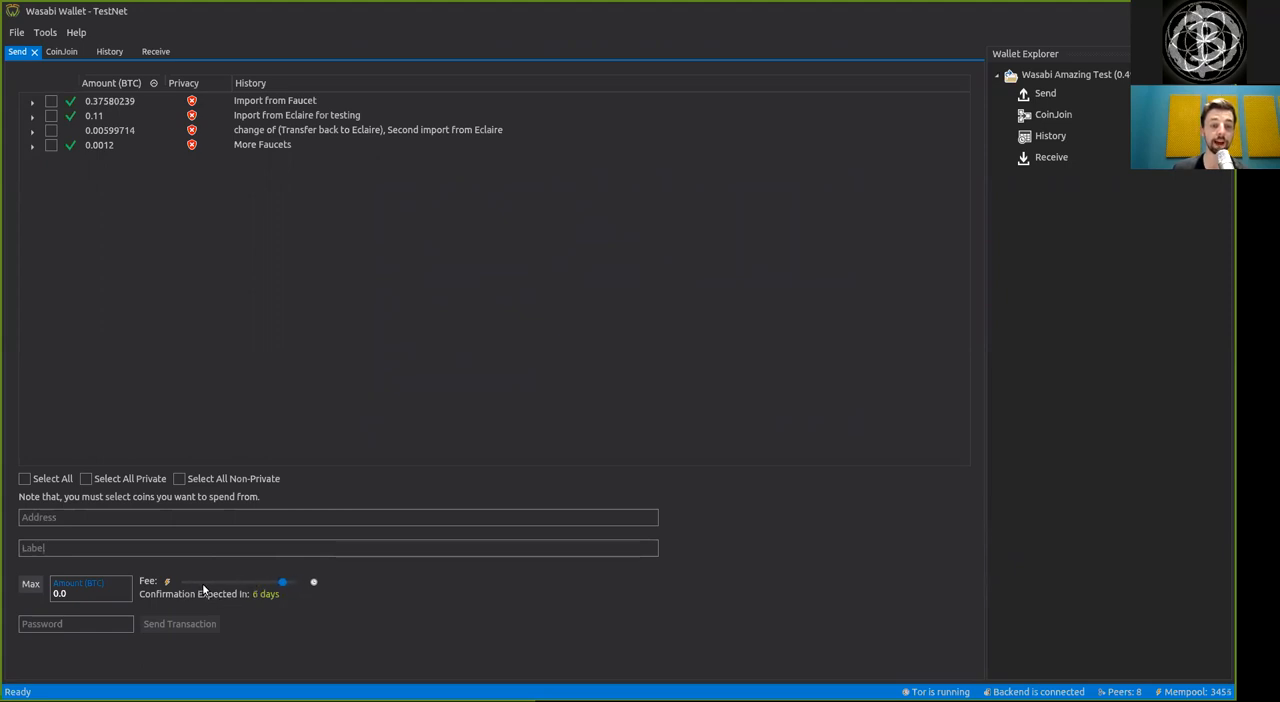
pyautogui.moveTo(284, 580); pyautogui.dragTo(260, 580)
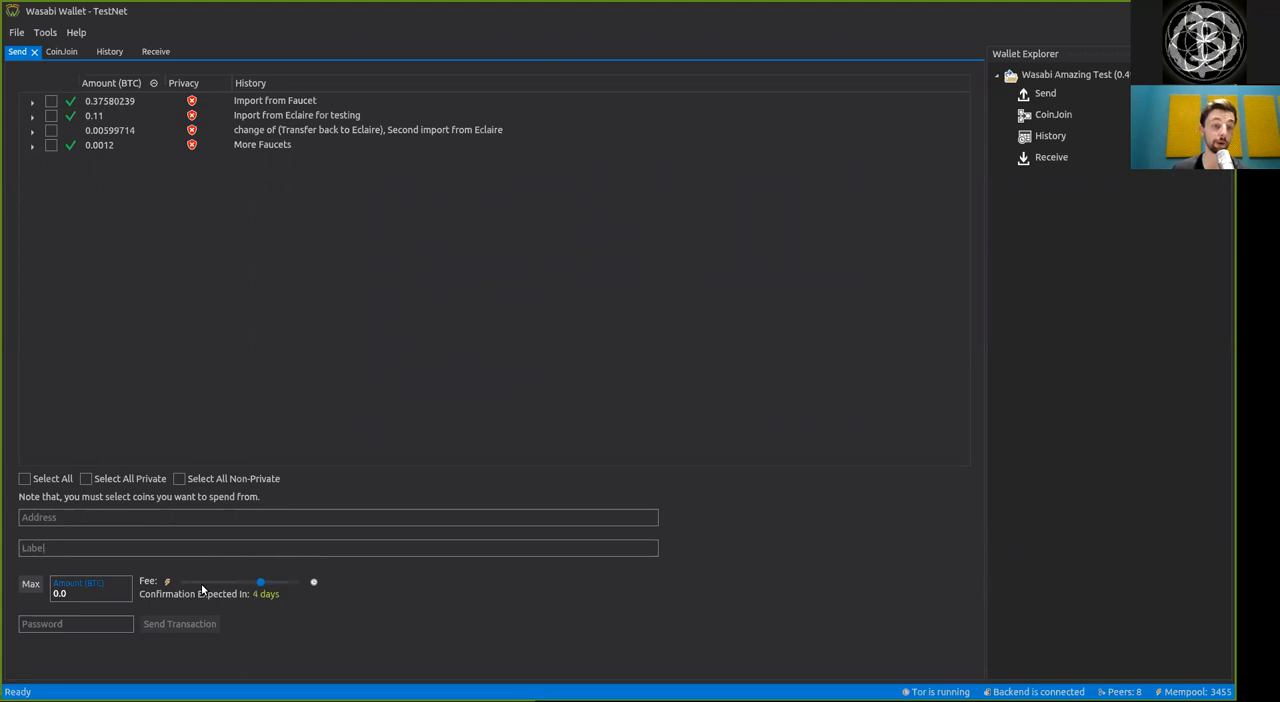
pyautogui.moveTo(260, 582); pyautogui.dragTo(238, 582)
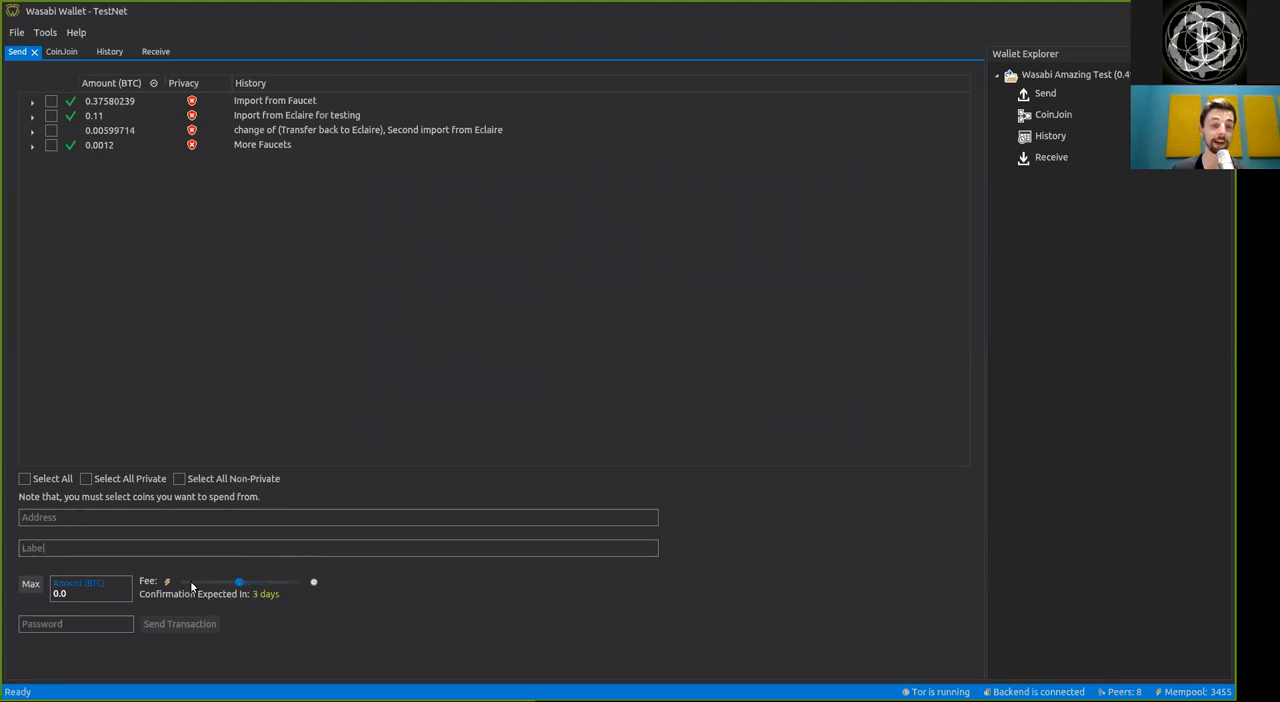
pyautogui.moveTo(238, 580); pyautogui.dragTo(216, 580)
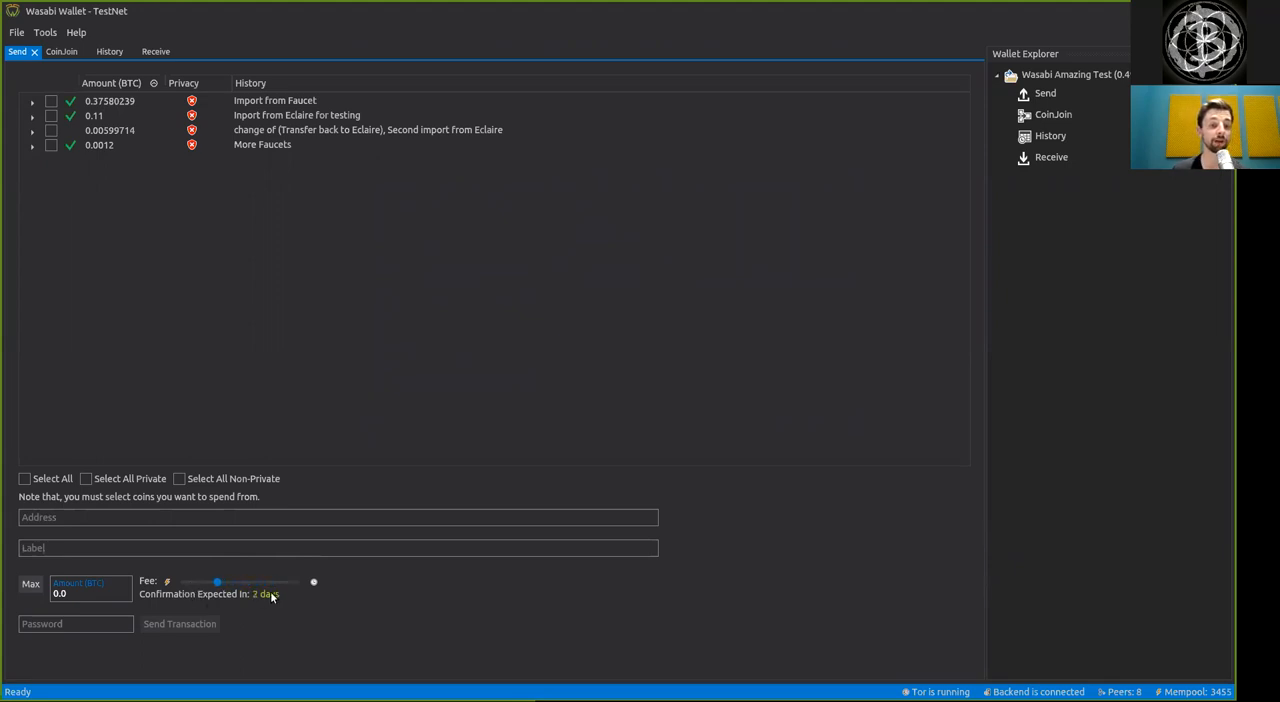
pyautogui.moveTo(216, 582); pyautogui.dragTo(196, 582)
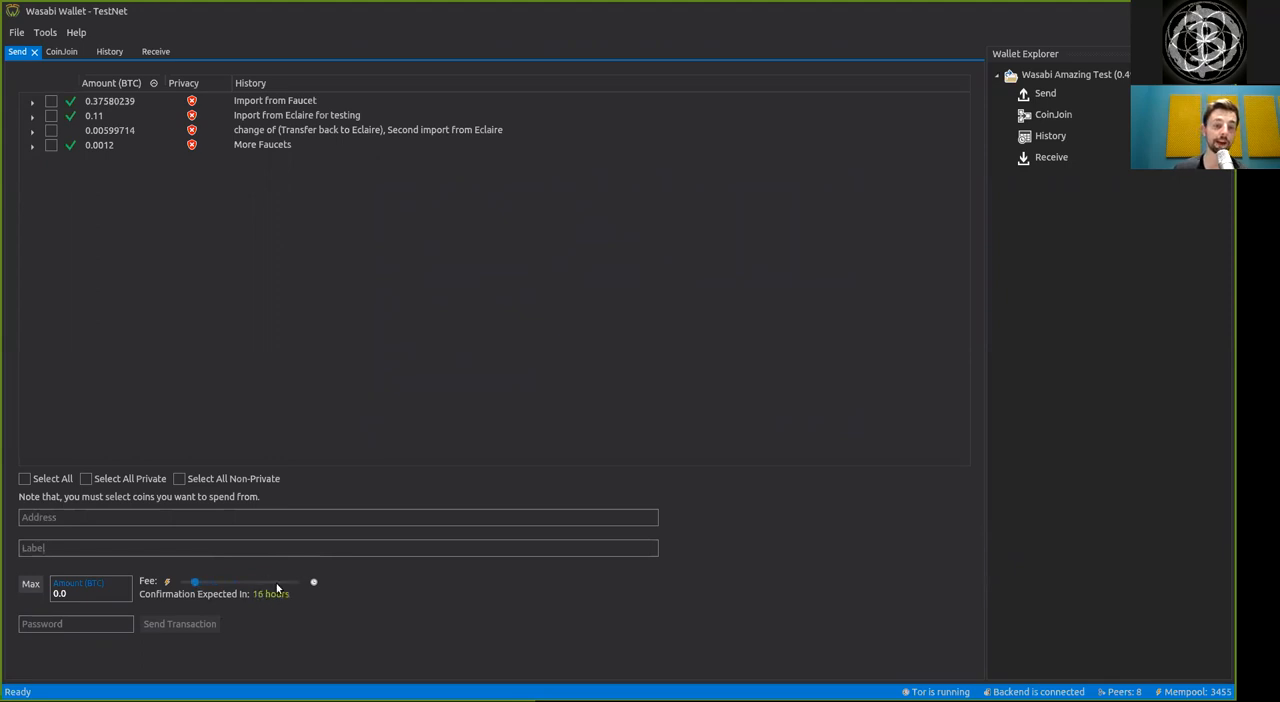
pyautogui.moveTo(194, 580); pyautogui.dragTo(184, 580)
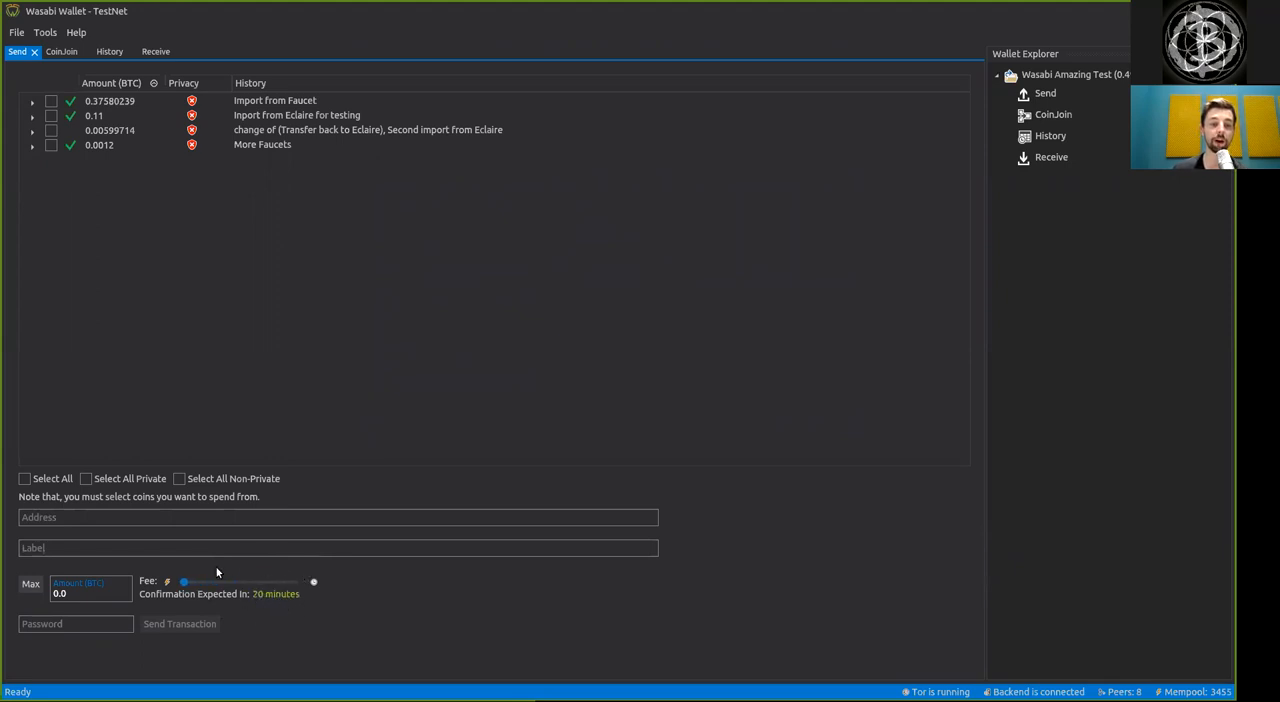
pyautogui.click(110, 52)
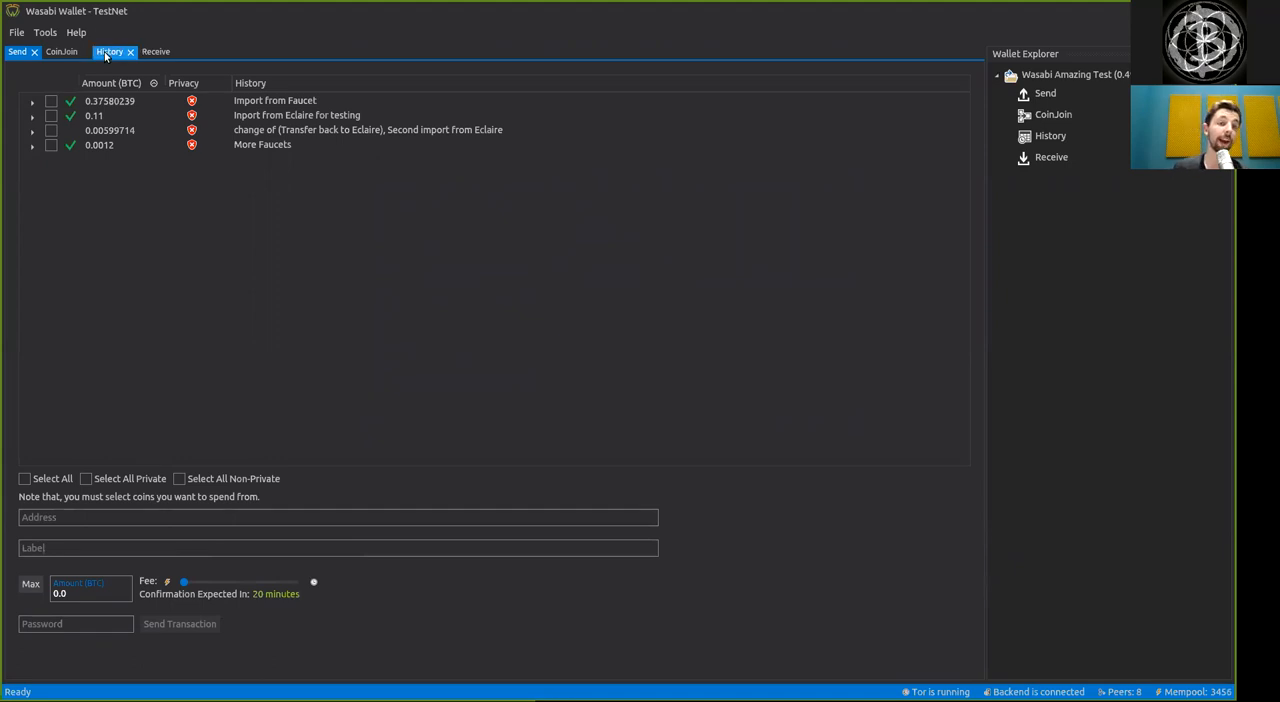
pyautogui.click(110, 52)
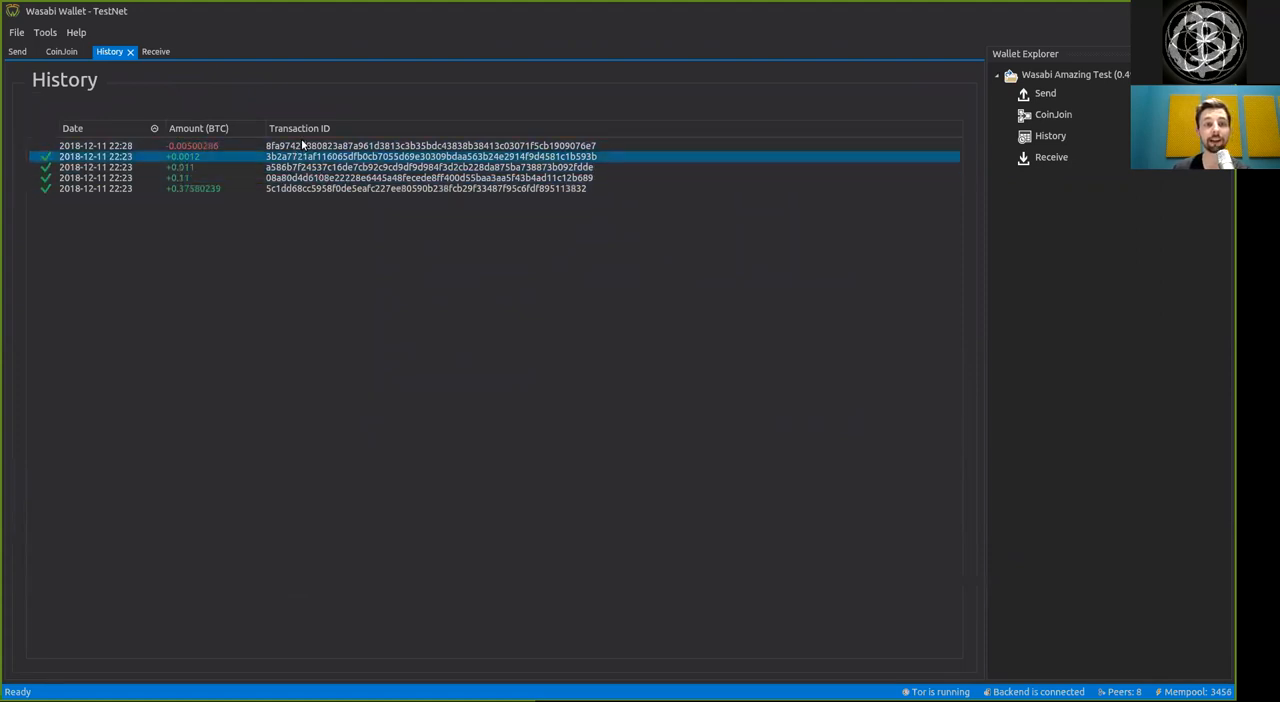
pyautogui.click(16, 52)
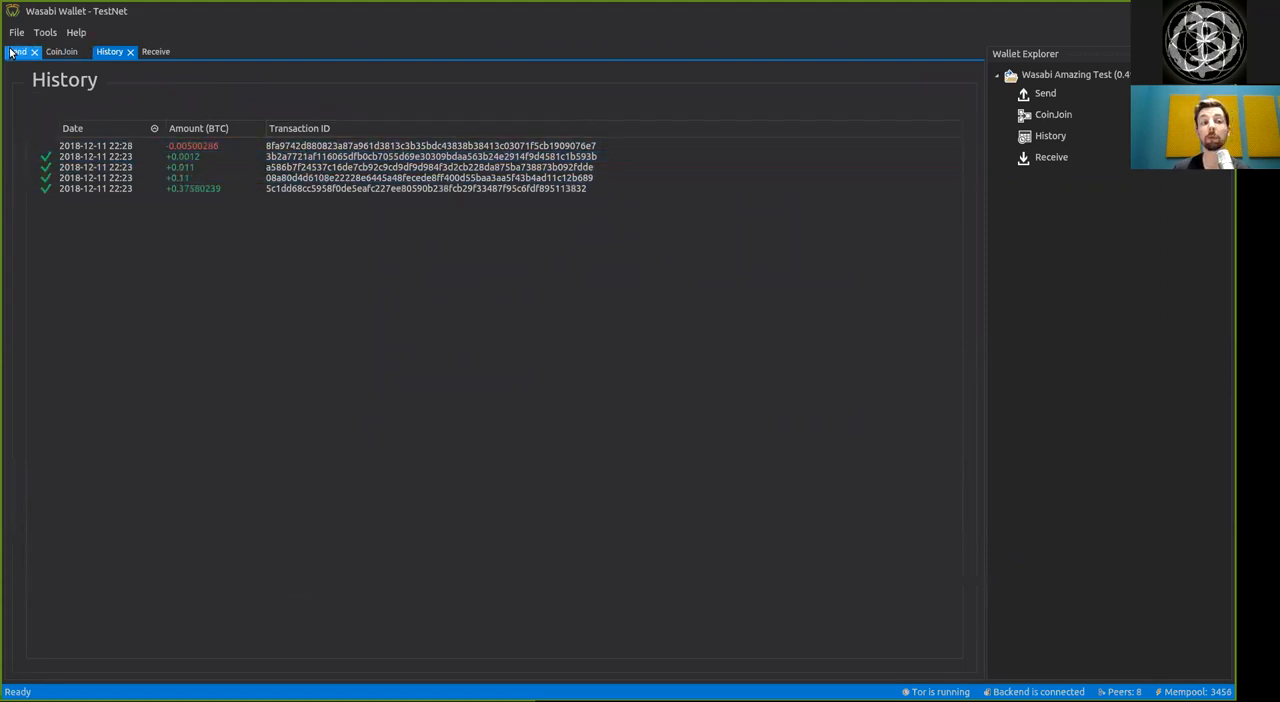
pyautogui.click(16, 52)
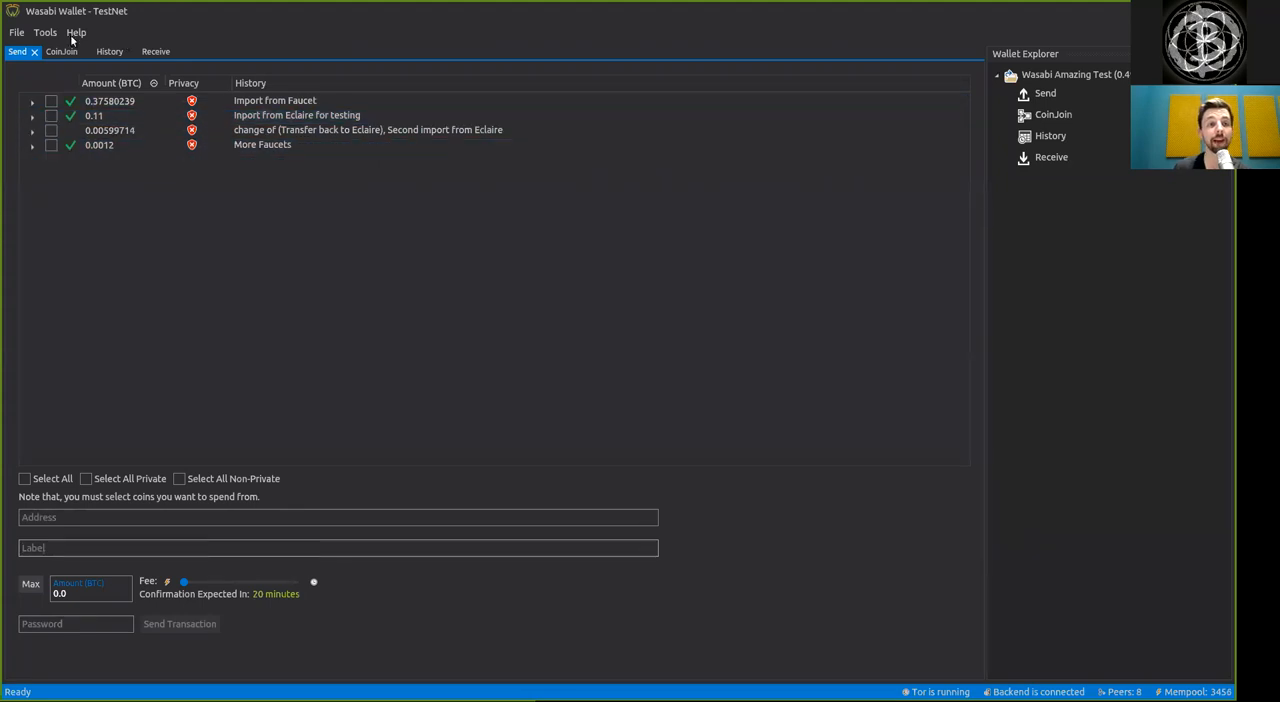
pyautogui.click(108, 52)
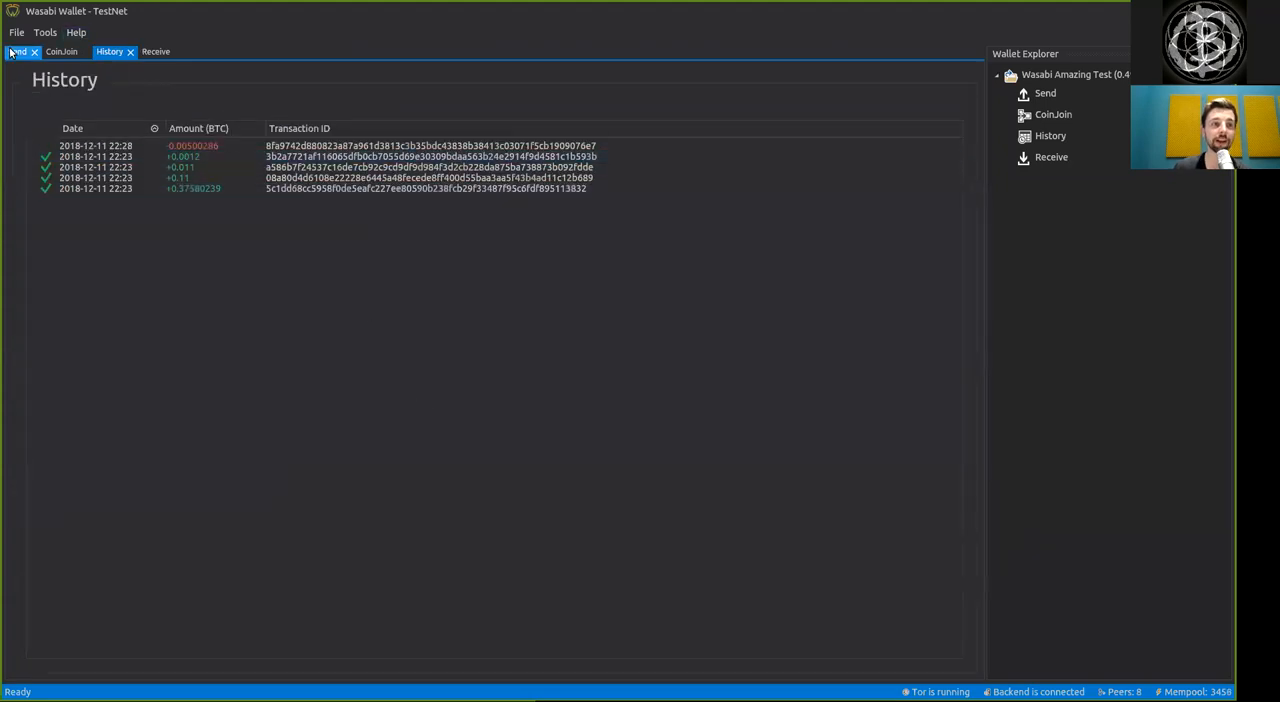
pyautogui.click(16, 52)
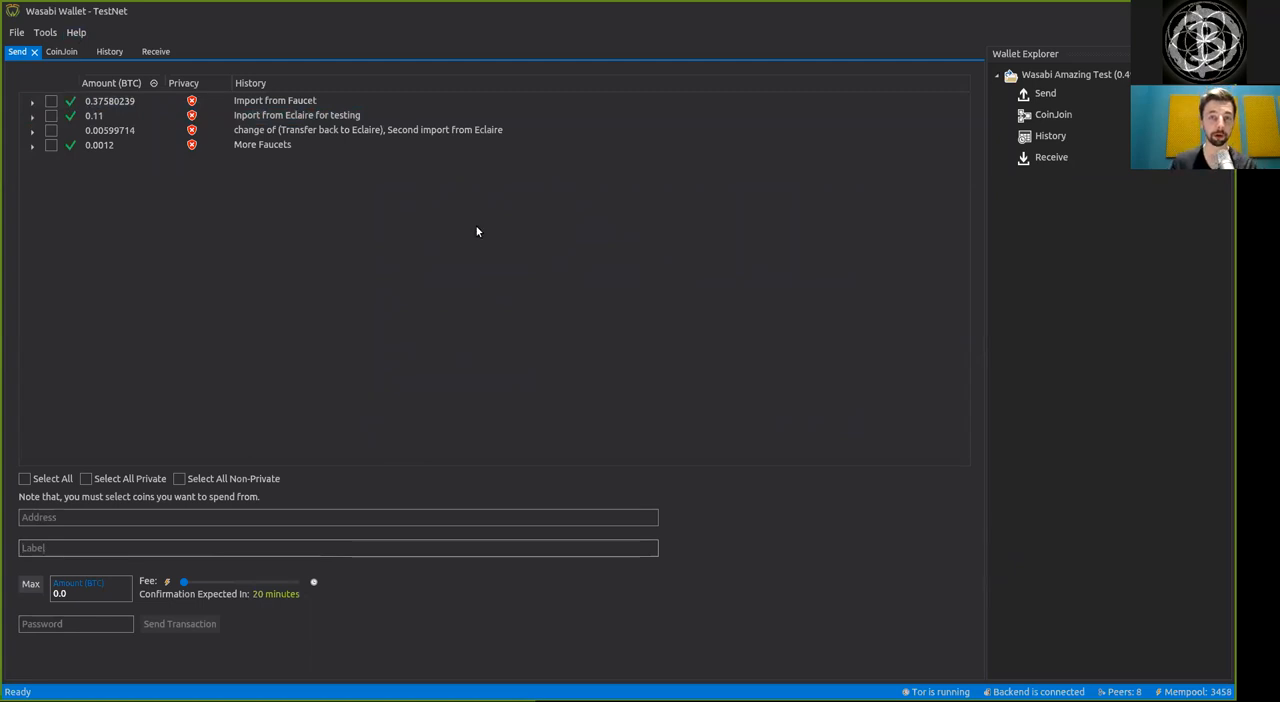
pyautogui.moveTo(504, 208)
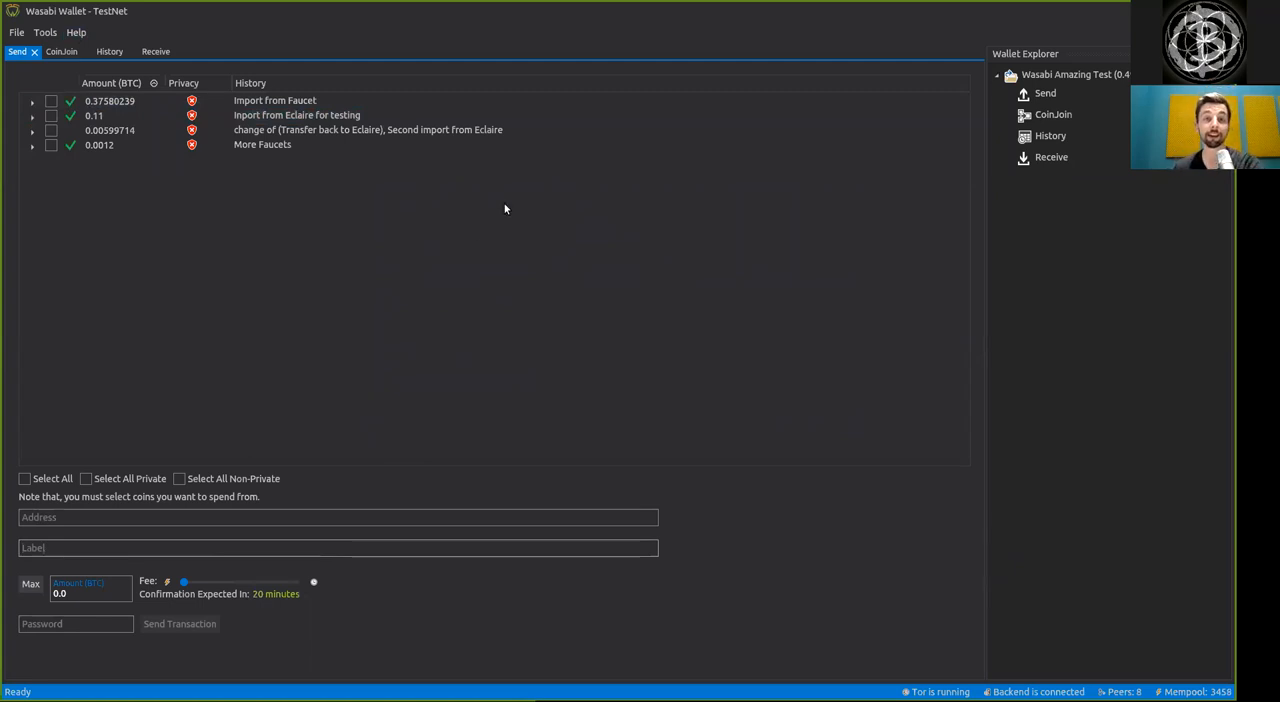
pyautogui.moveTo(656, 12)
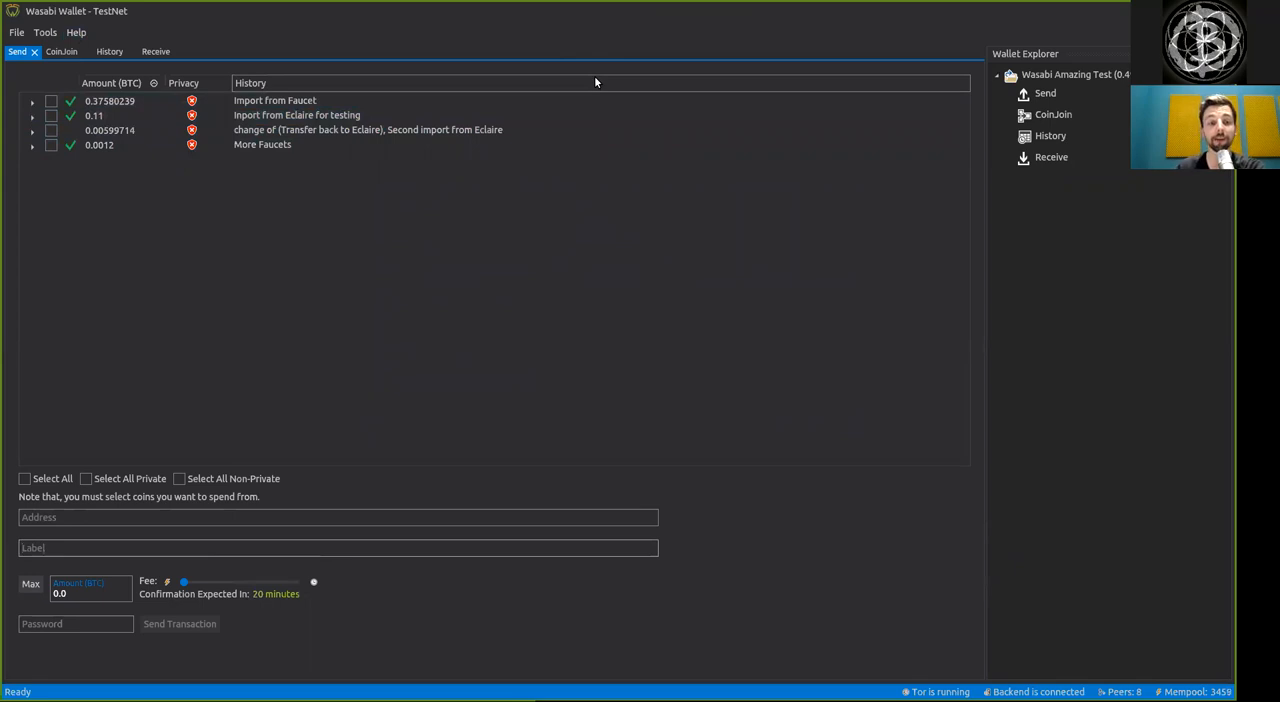
pyautogui.moveTo(642, 20)
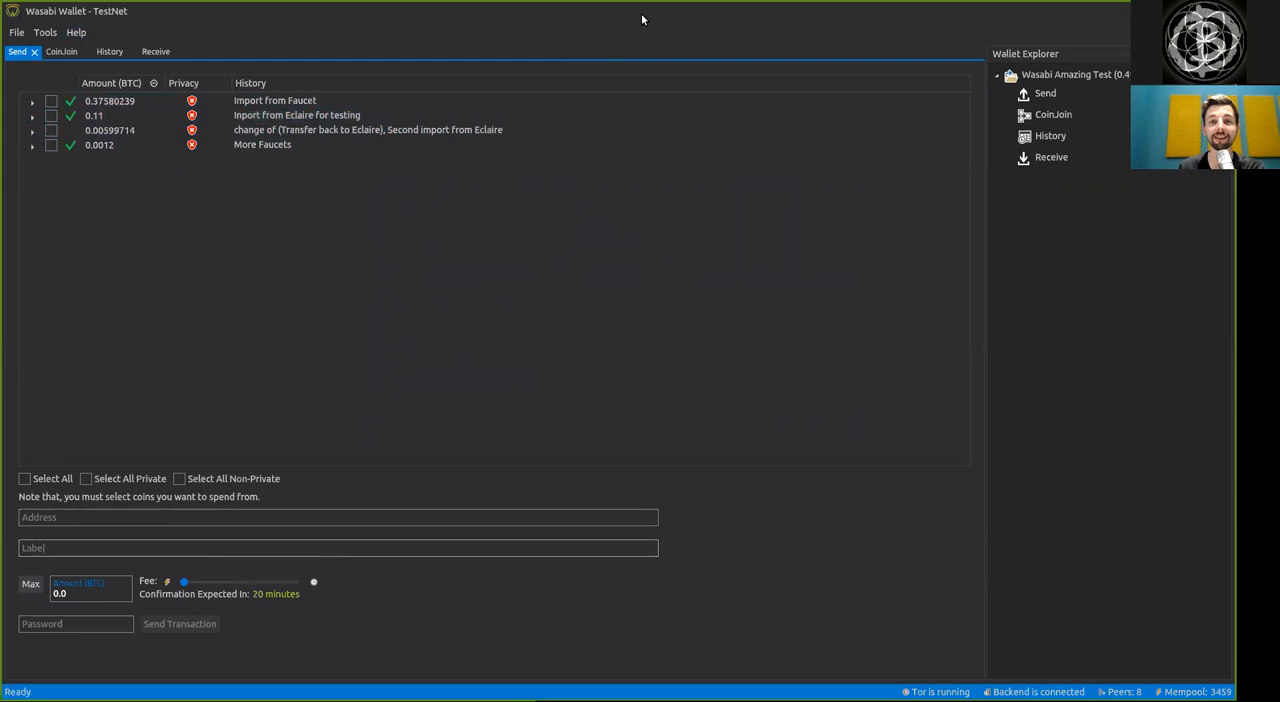
pyautogui.moveTo(654, 34)
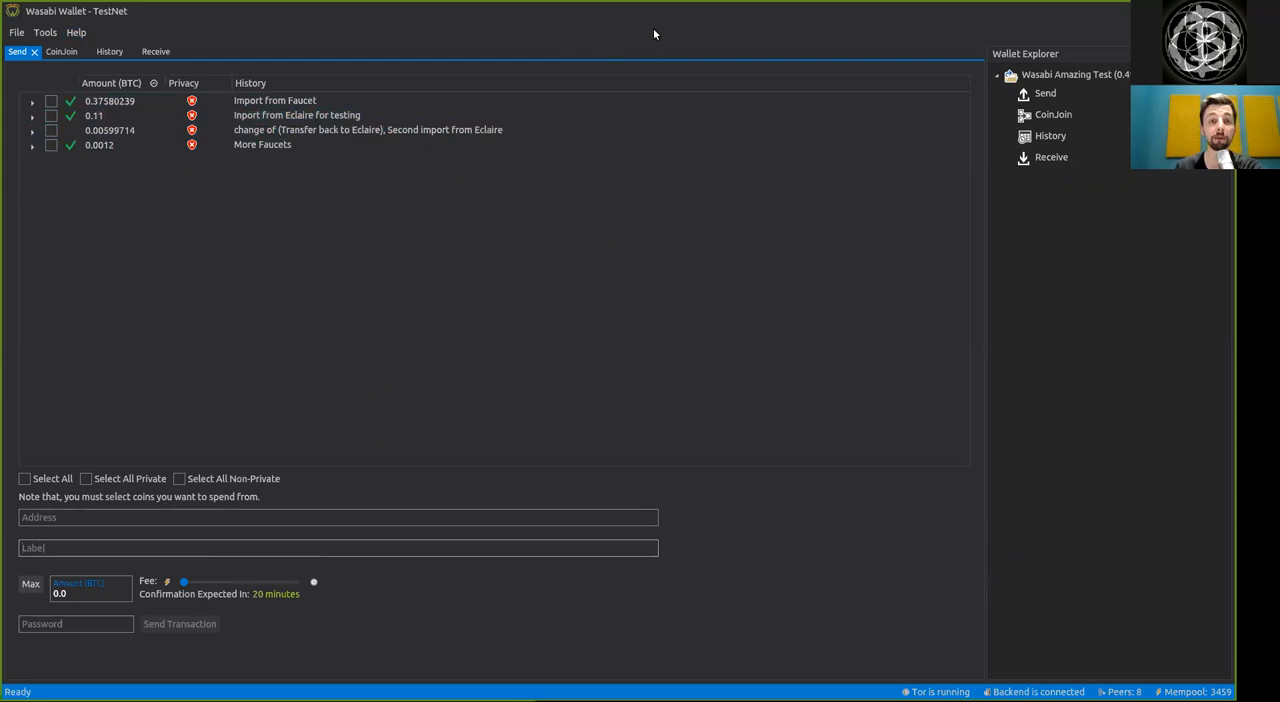